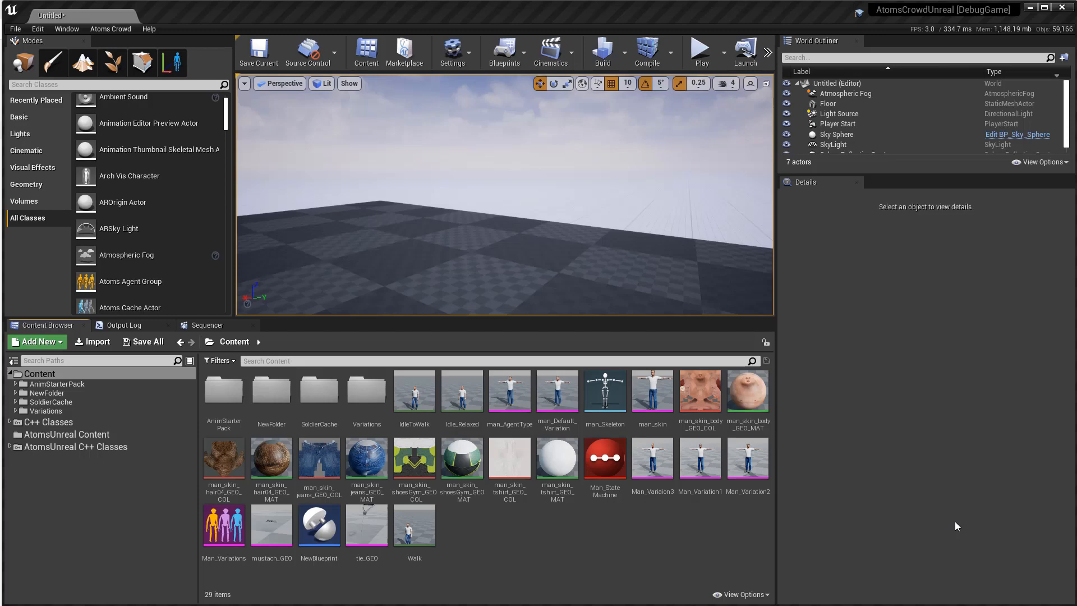
mouse_move(605, 594)
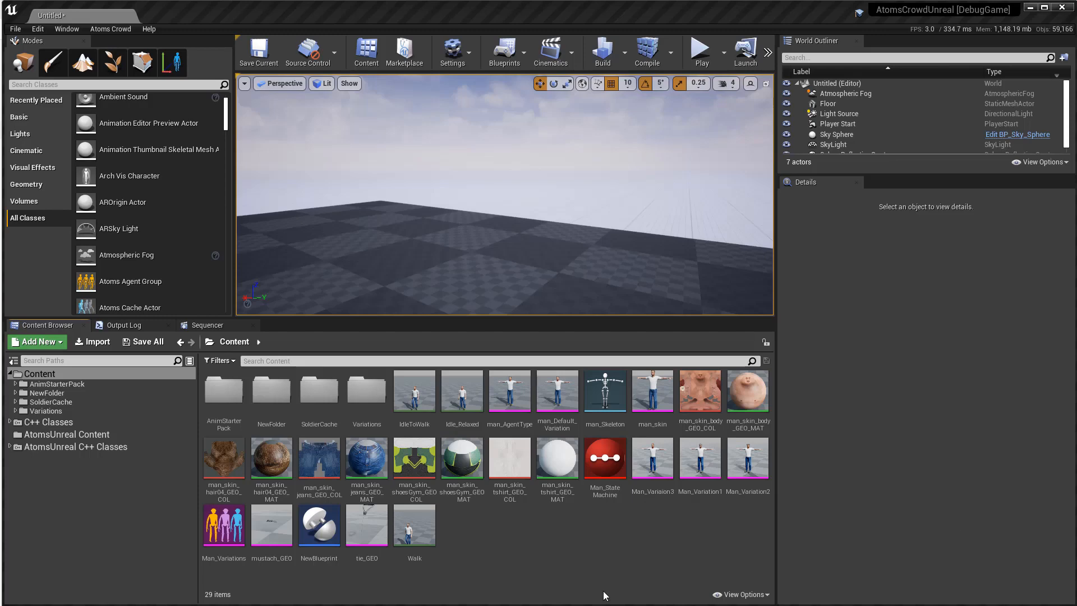
Create a Blueprint class whose parent is Blueprint_BehaviourComponent, found by searching 'beha'
left_click(36, 341)
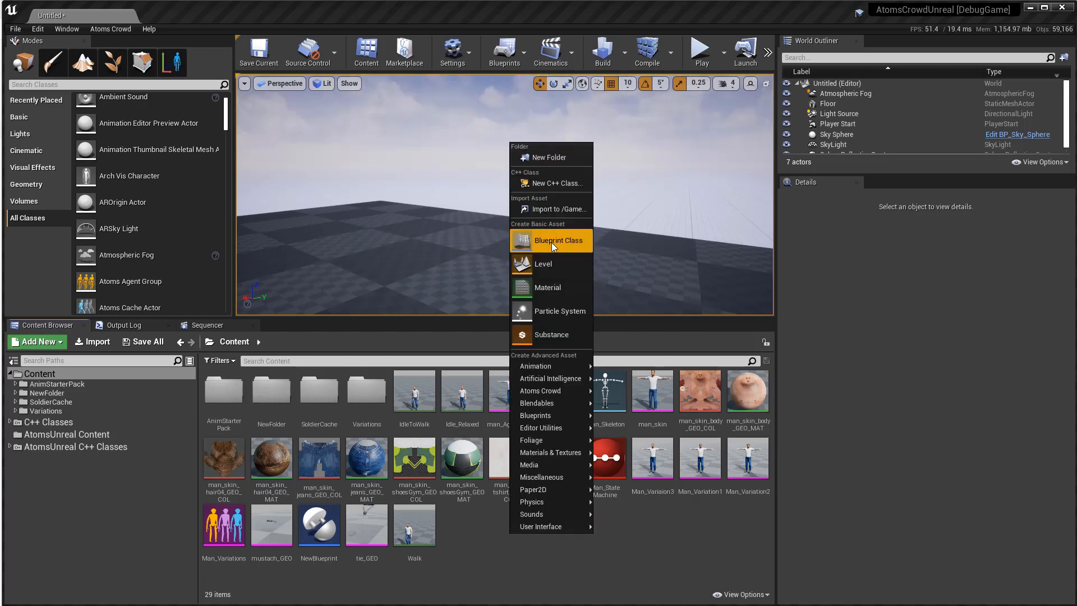
left_click(559, 241)
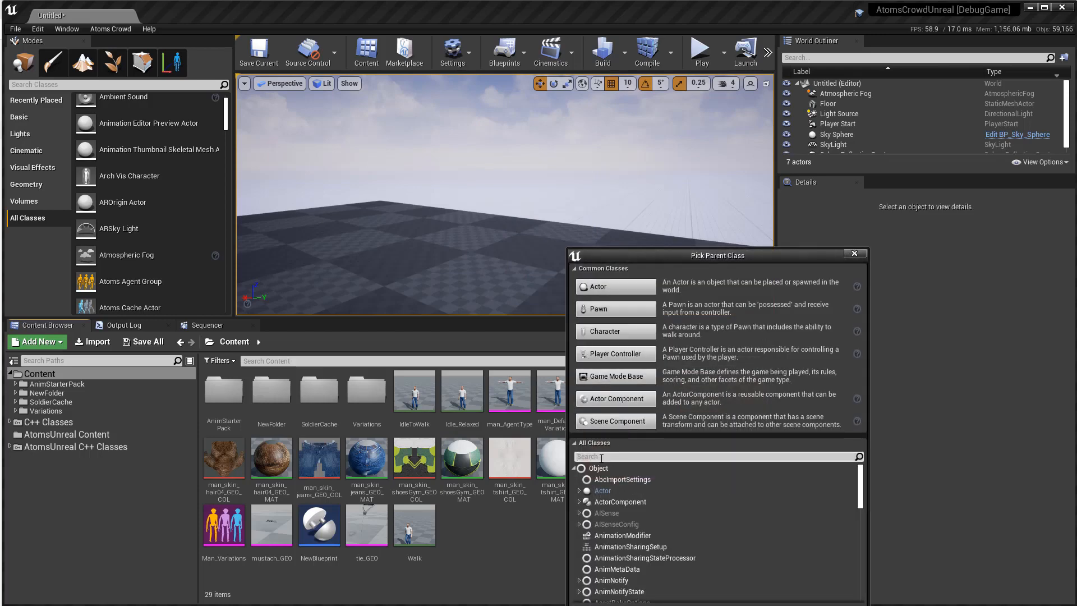
type("beha")
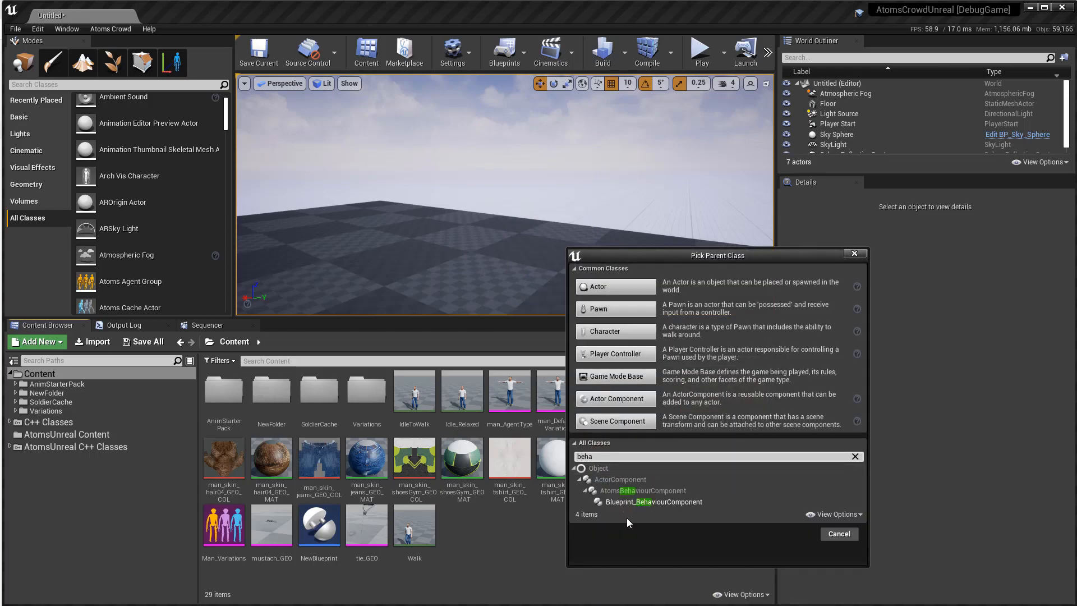
left_click(651, 502)
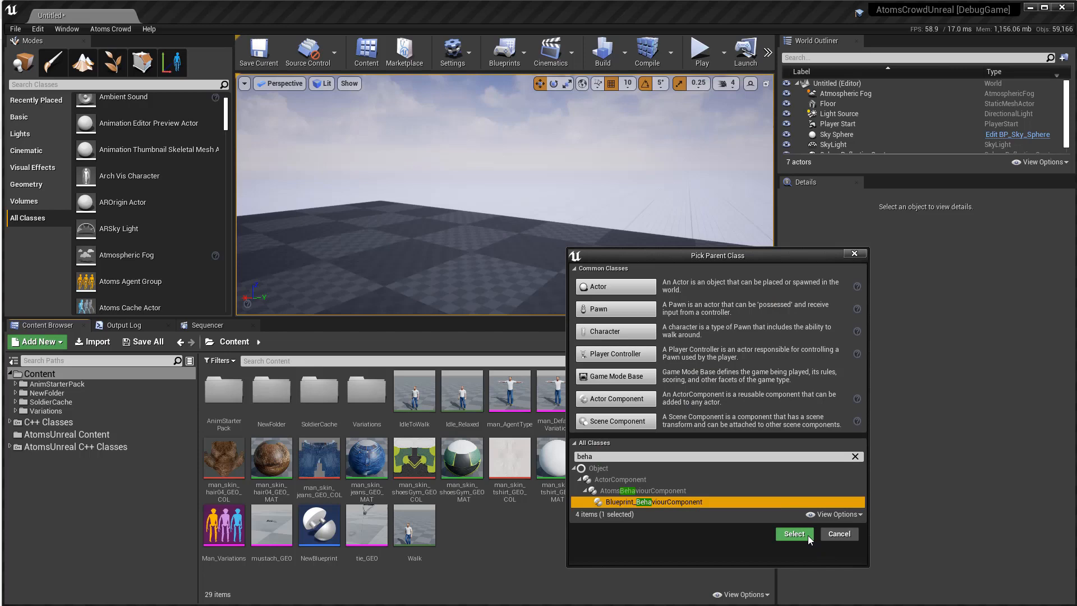
left_click(793, 534)
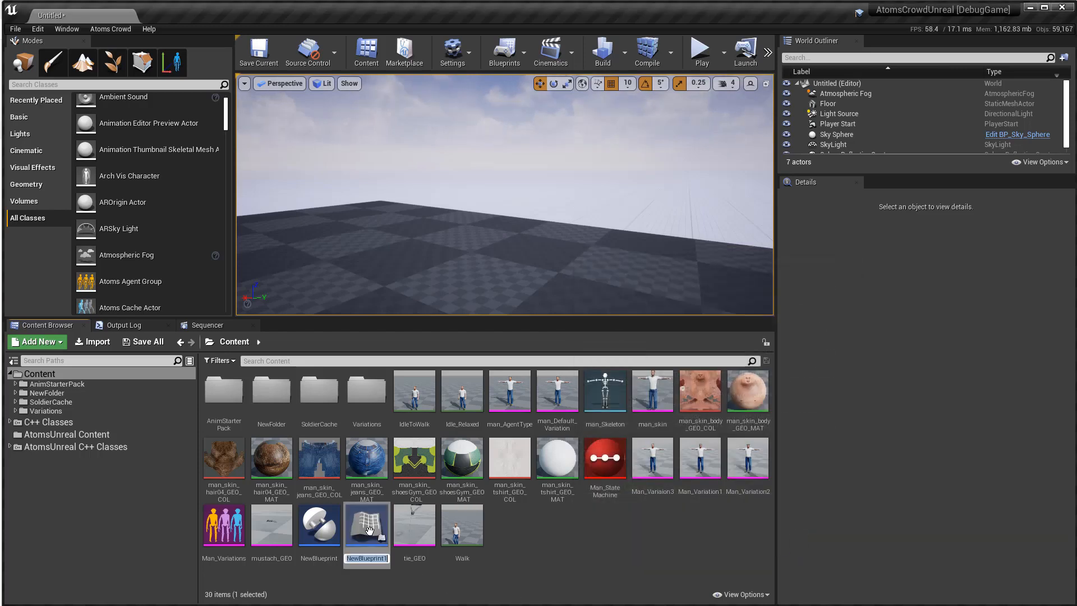
Open NewBlueprint1 and add an Event Init Frame override to its graph
double_click(367, 524)
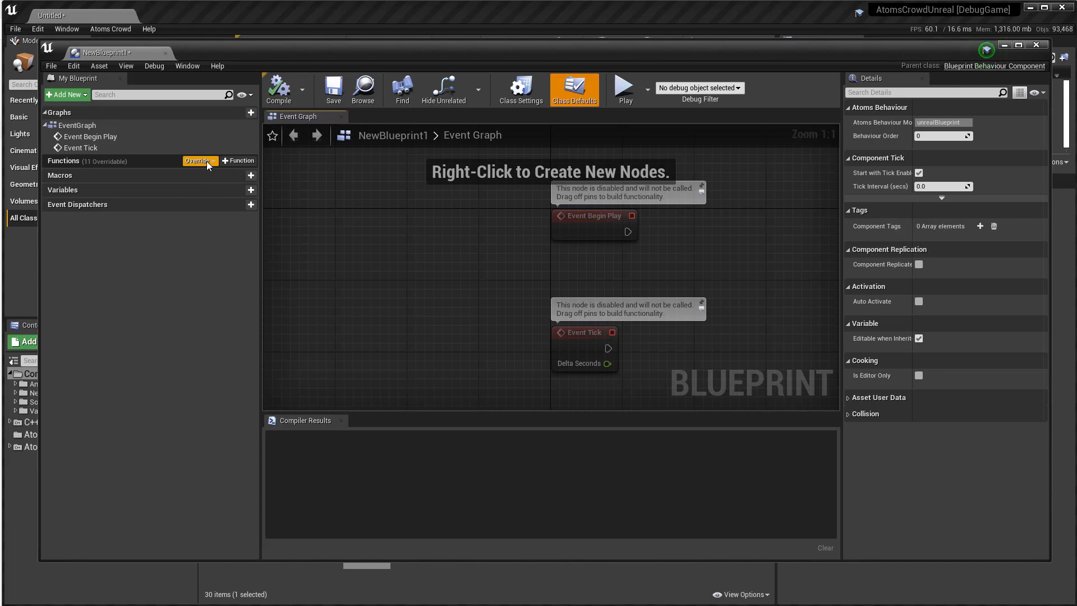
left_click(199, 160)
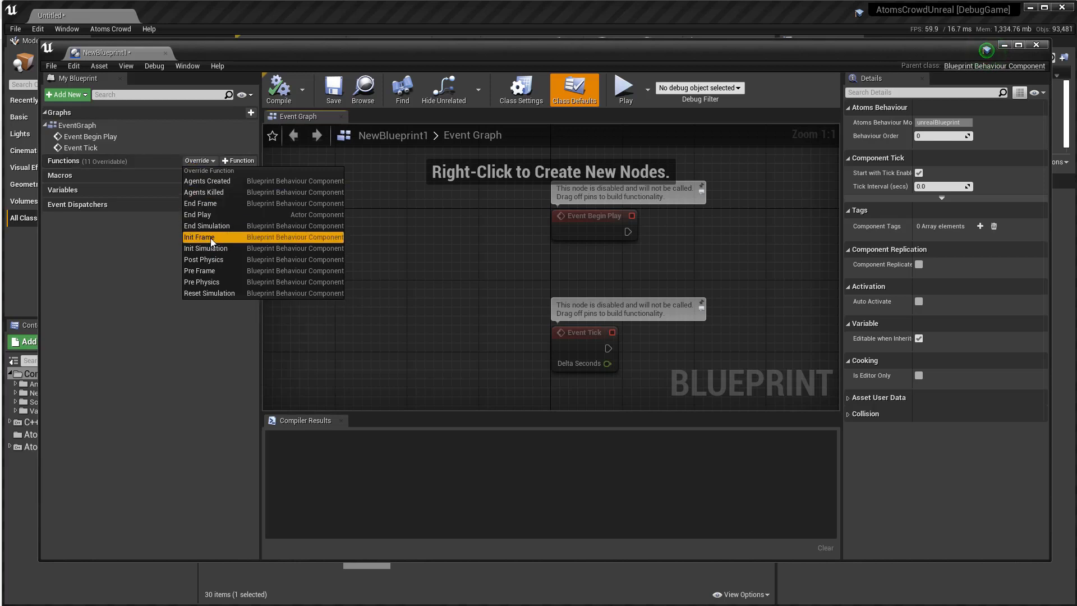
left_click(199, 237)
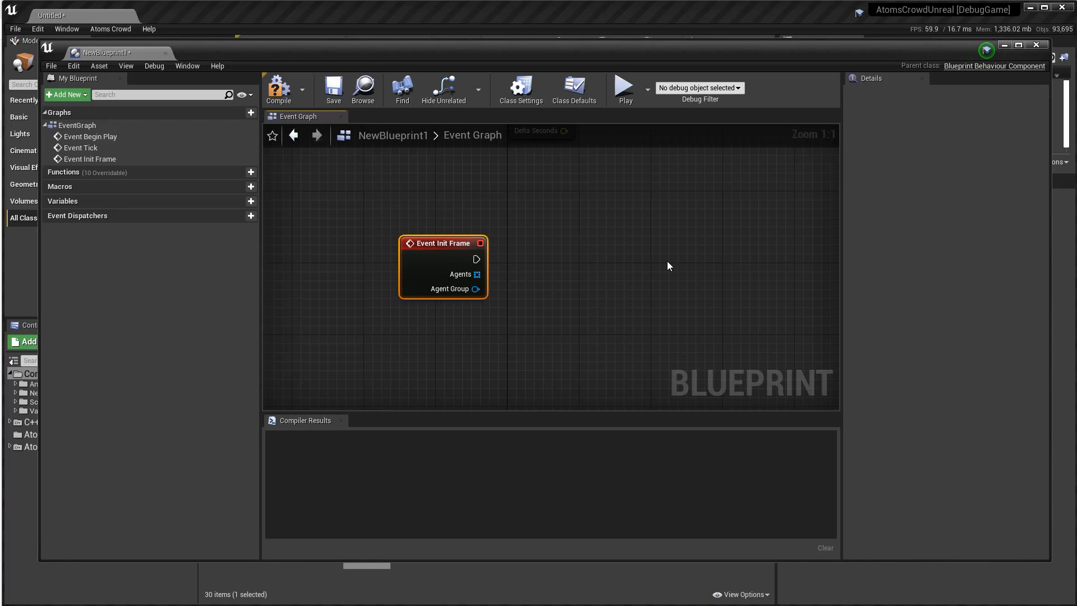
With Context Sensitive unticked, add Initialize New Agent, then begin adding another node
right_click(670, 266)
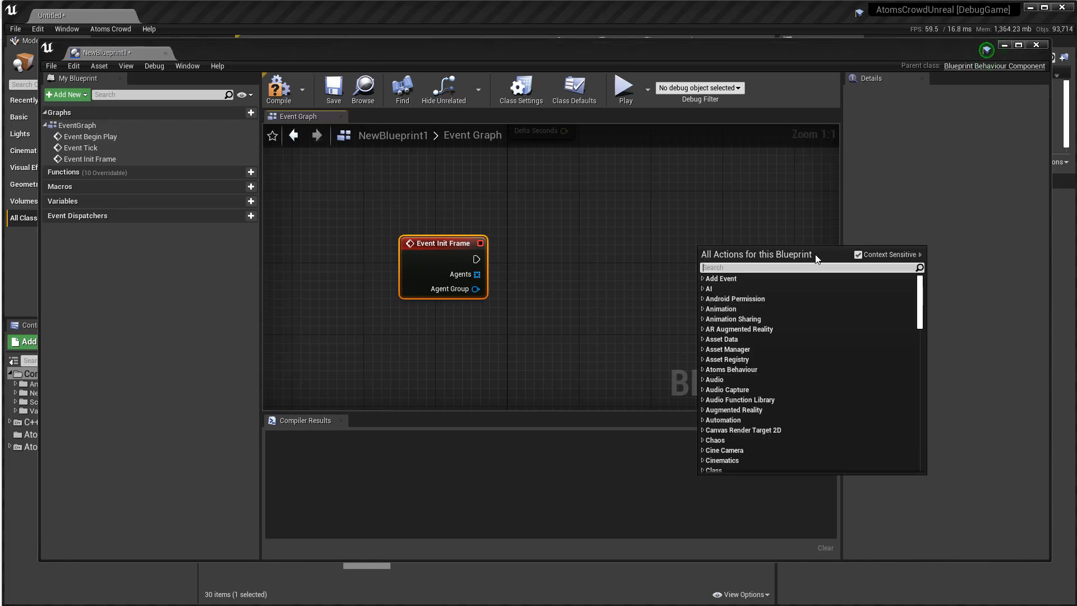
left_click(859, 255)
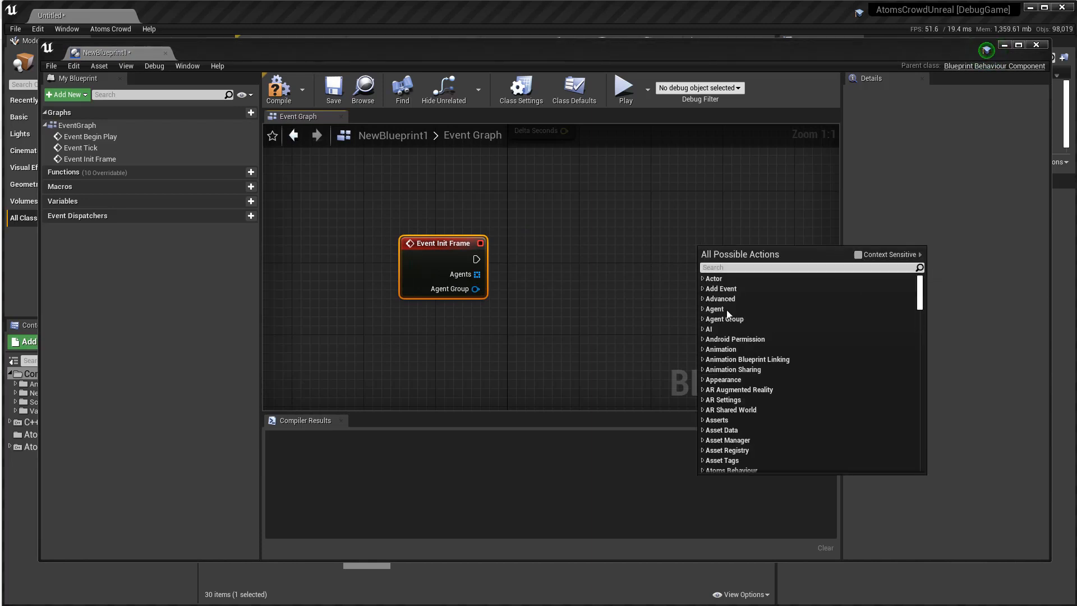
left_click(724, 318)
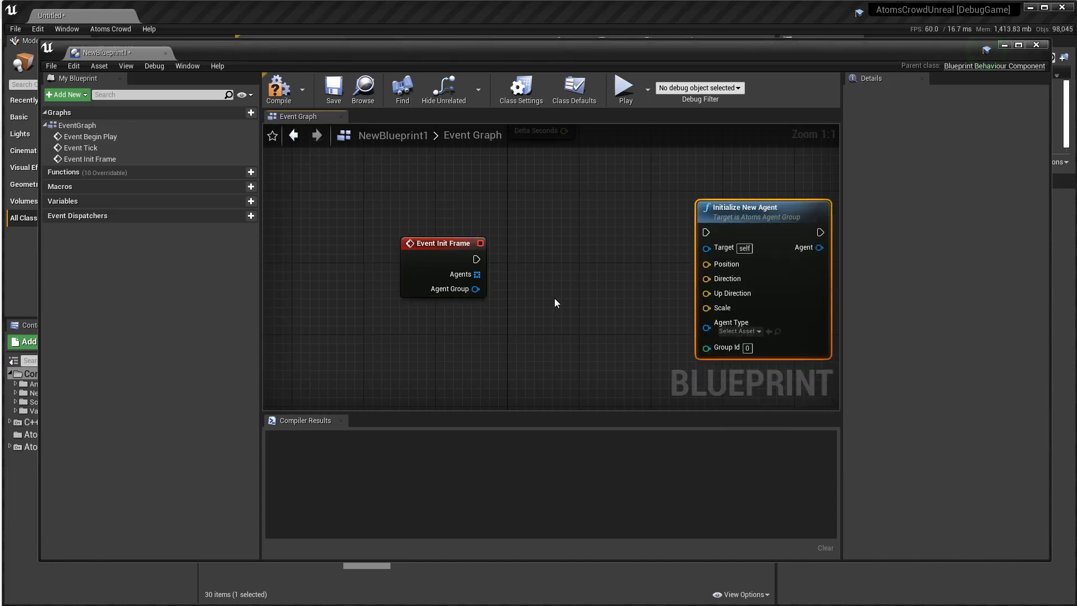
right_click(554, 302)
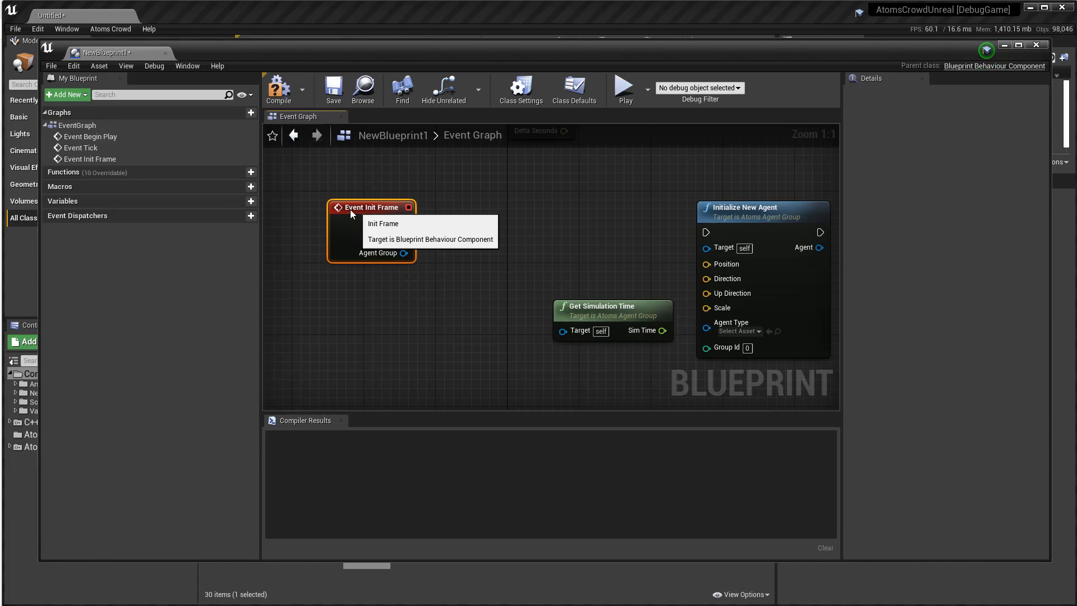
mouse_move(550, 309)
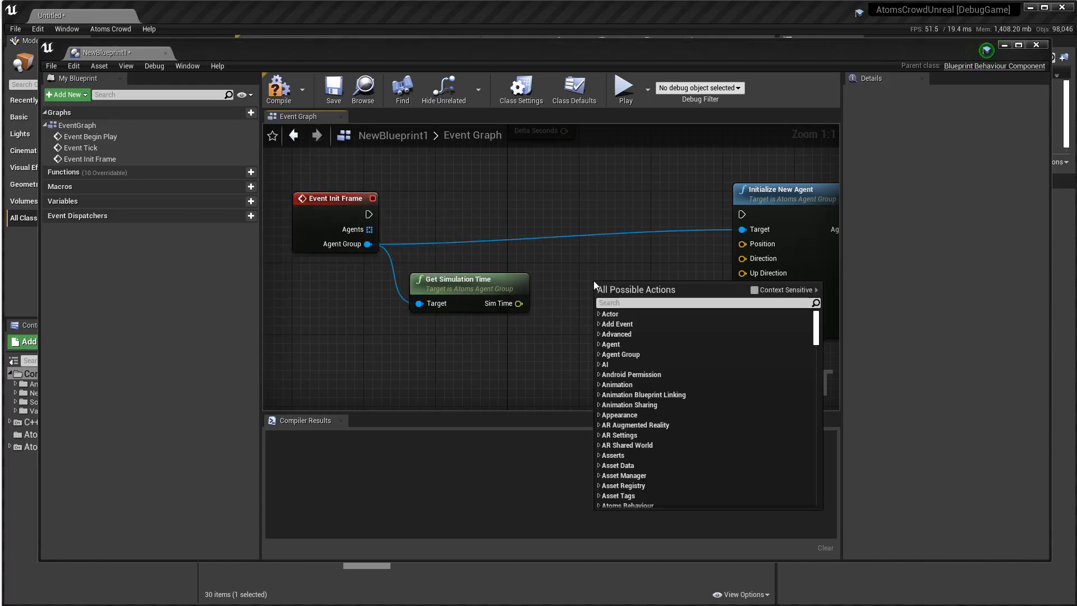
Re-enable Context Sensitive and search 'divis' for the Division (whole and remainder) node
left_click(755, 290)
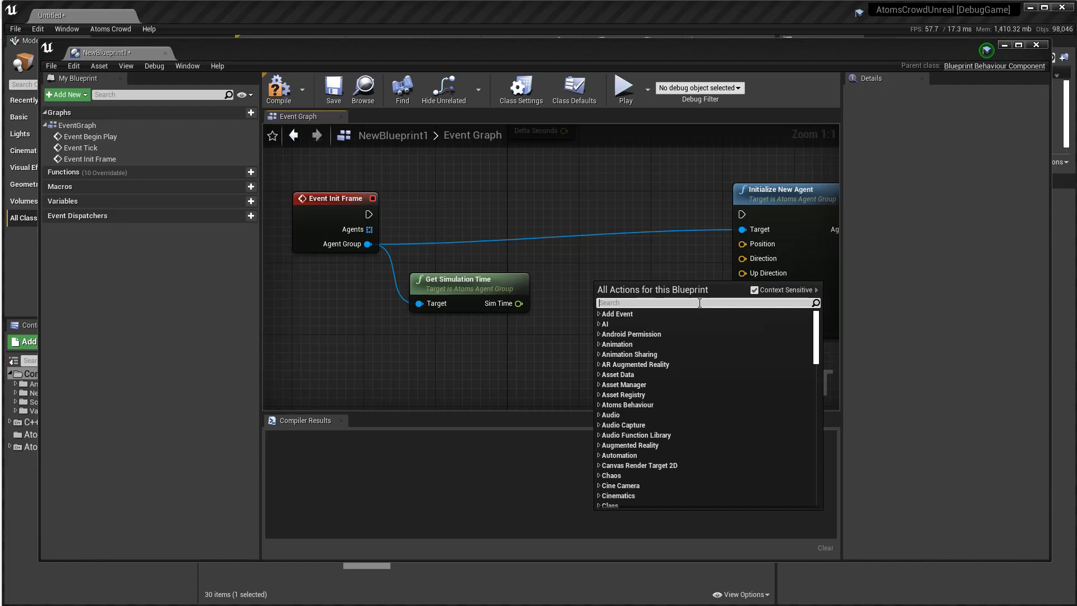
type("divis")
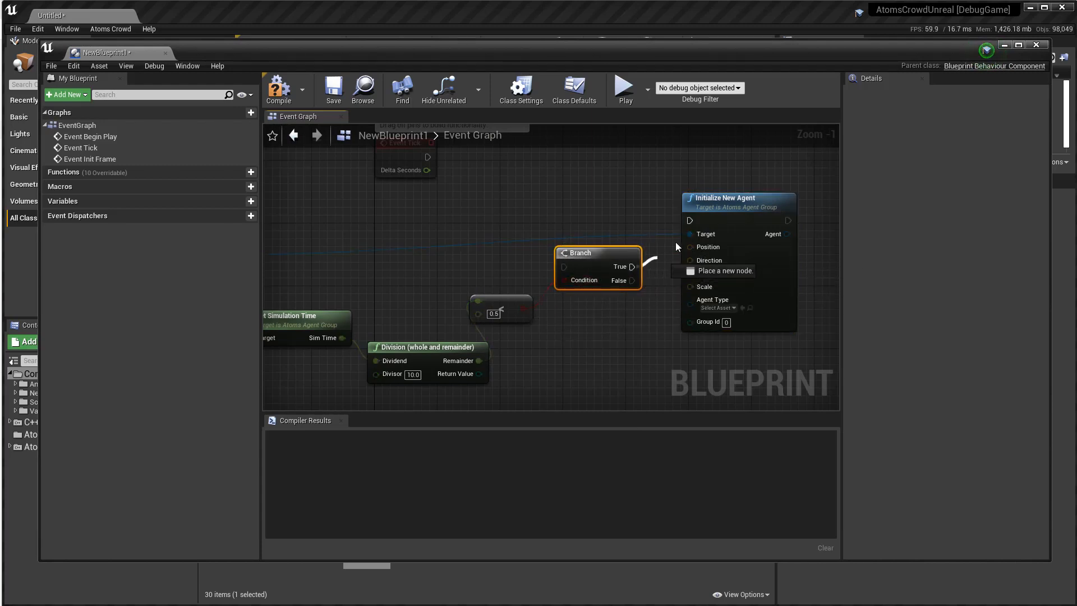
scroll("down", 3)
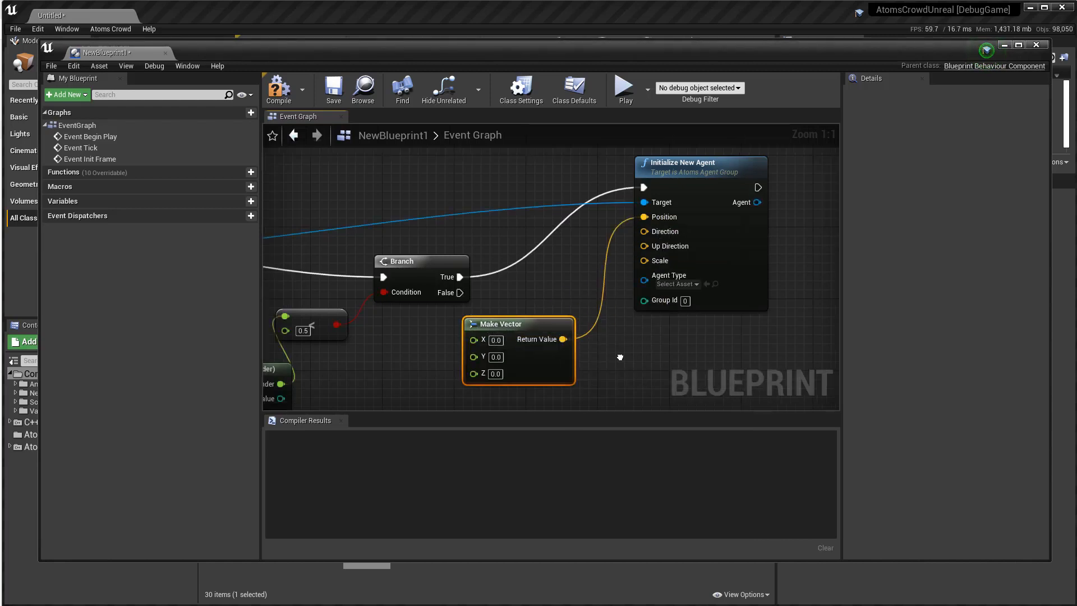
Add another Make Vector node and set its X to 1.0 for Direction
scroll("down", 3)
type("mak")
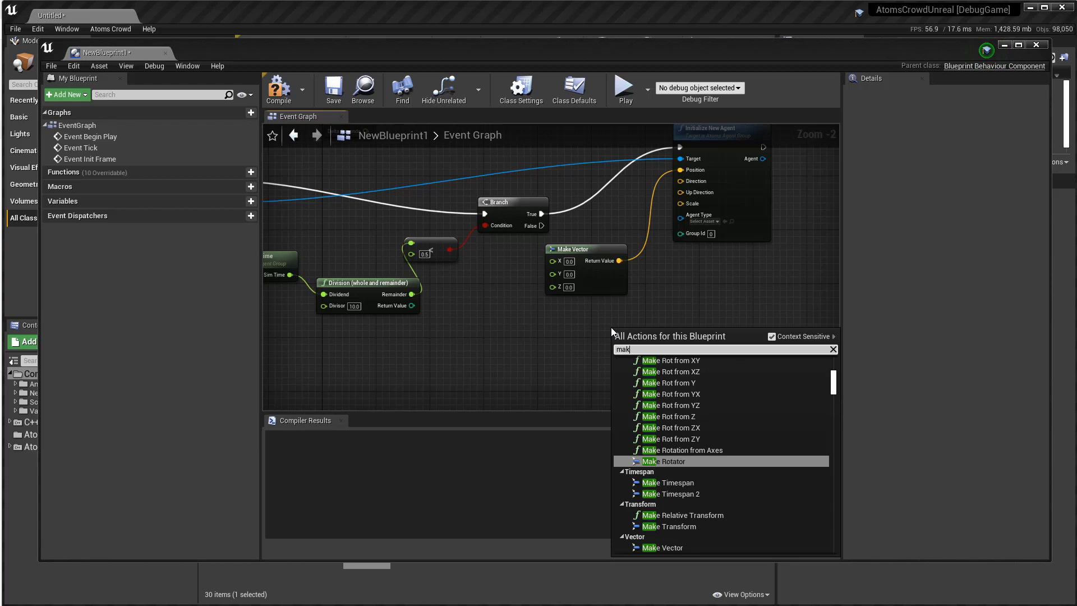
left_click(661, 548)
type("1")
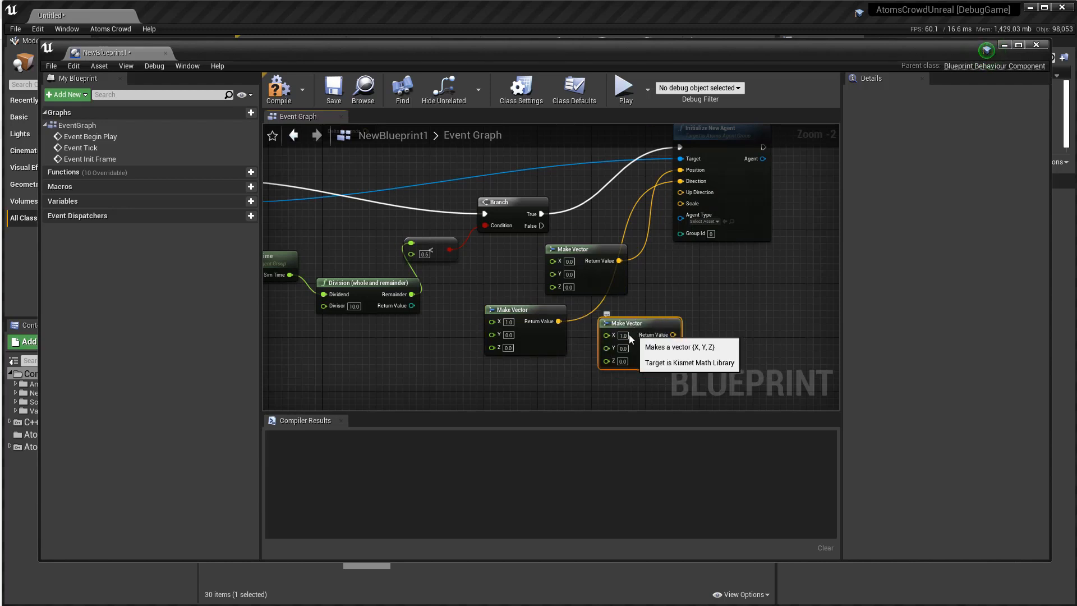
mouse_move(615, 334)
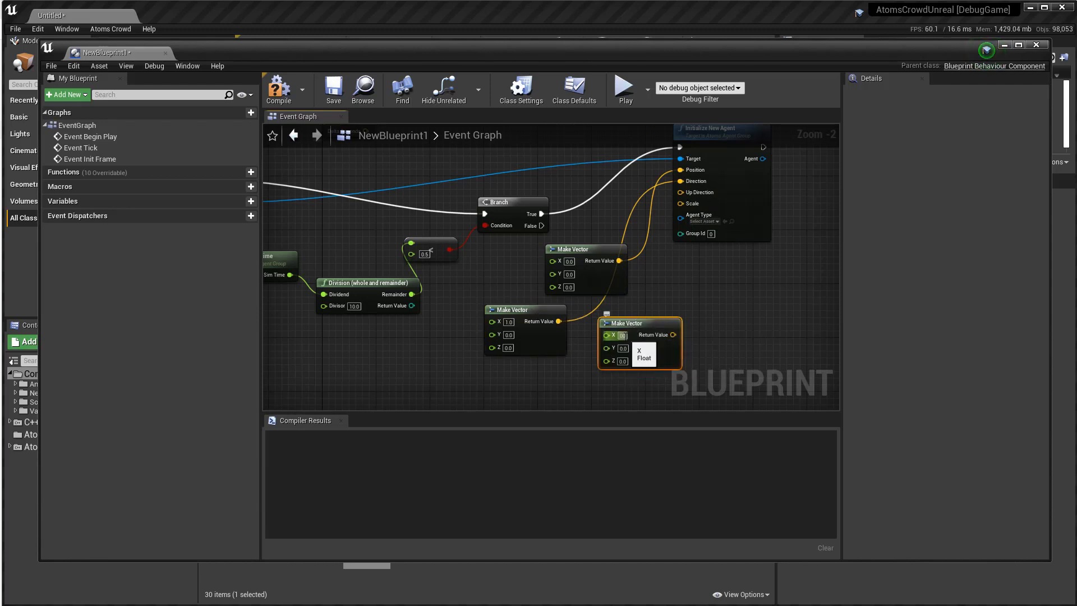
left_click(620, 336)
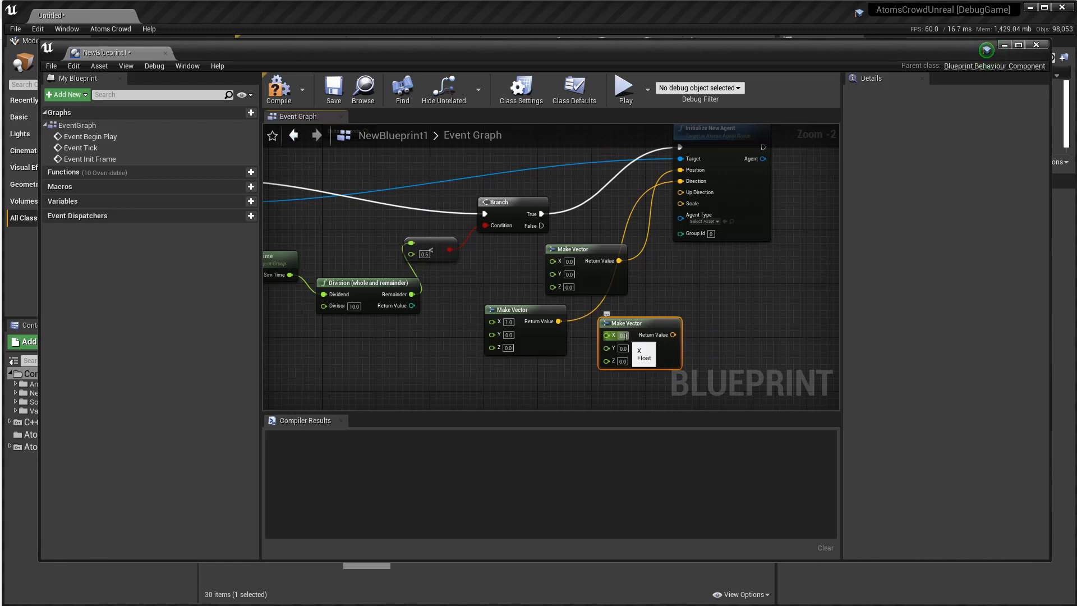
mouse_move(658, 343)
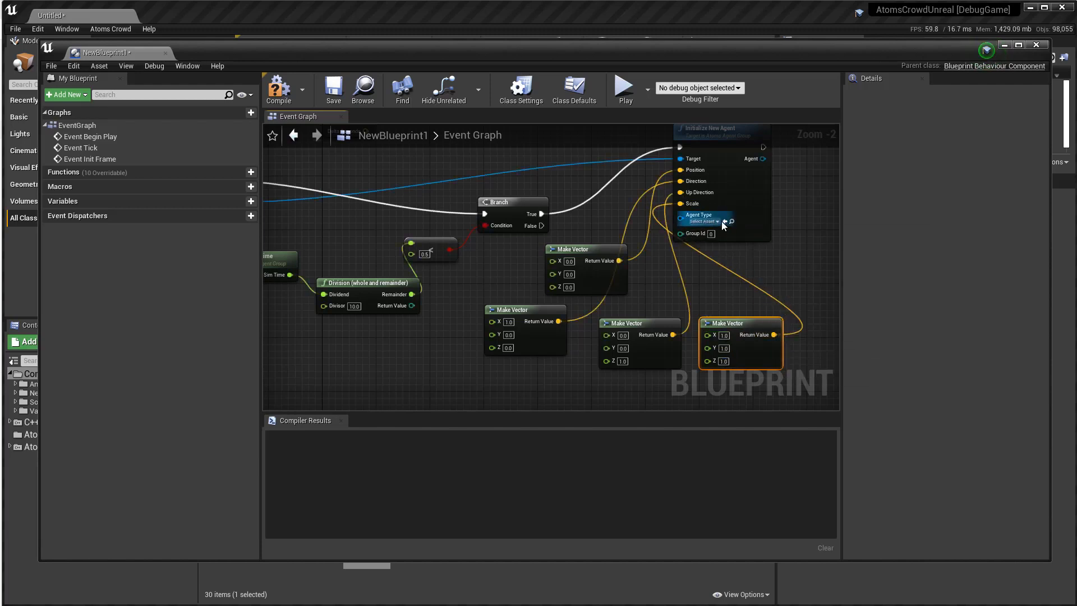
Set Agent Type to man_AgentType with Group Id -1, and compile NewBlueprint1
left_click(702, 221)
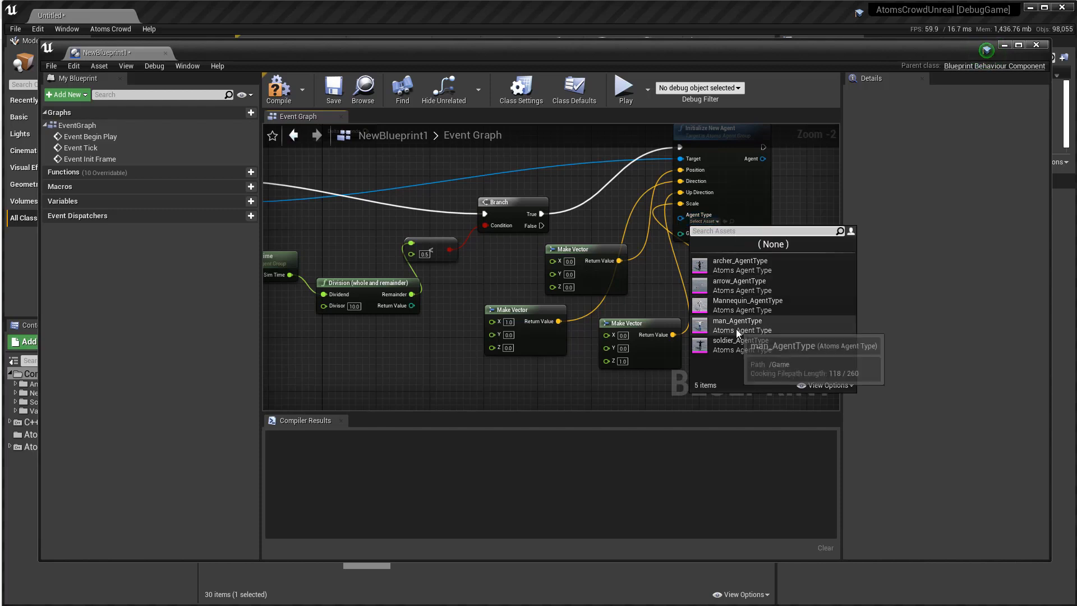
left_click(738, 321)
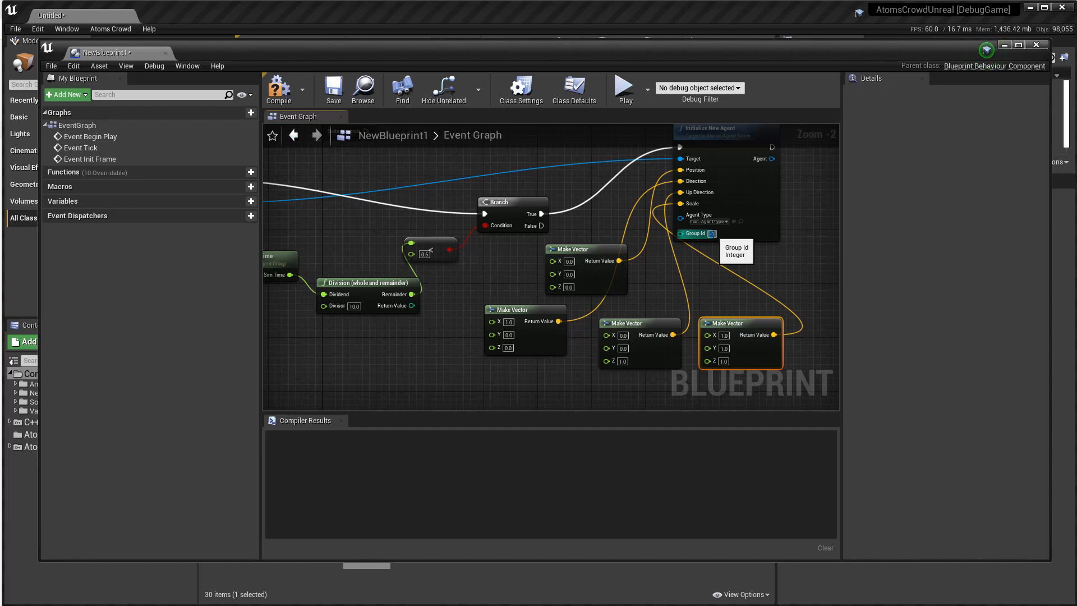
scroll("up", 3)
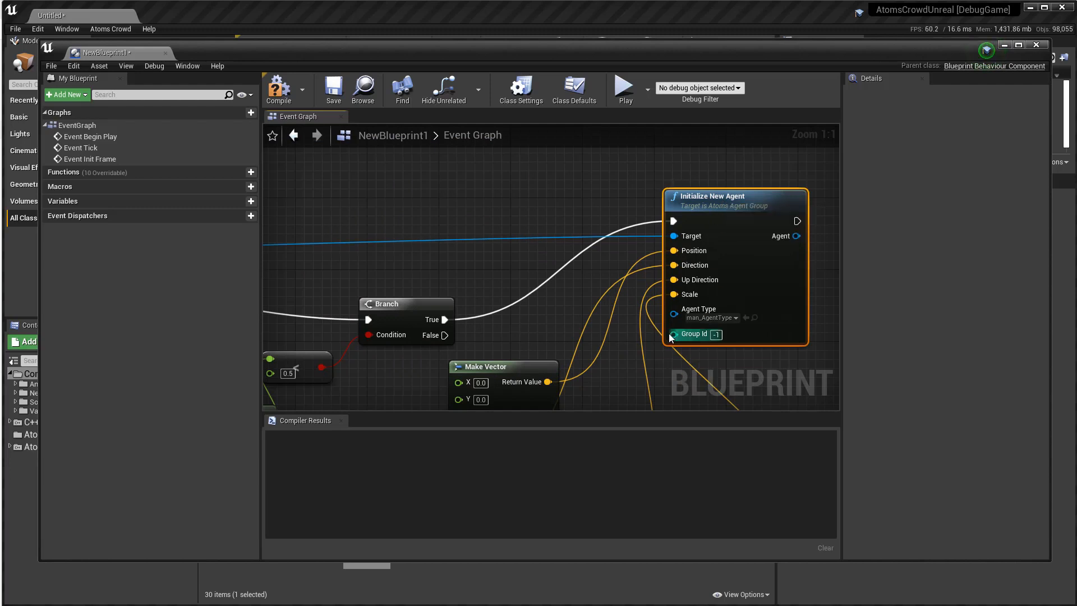
mouse_move(673, 333)
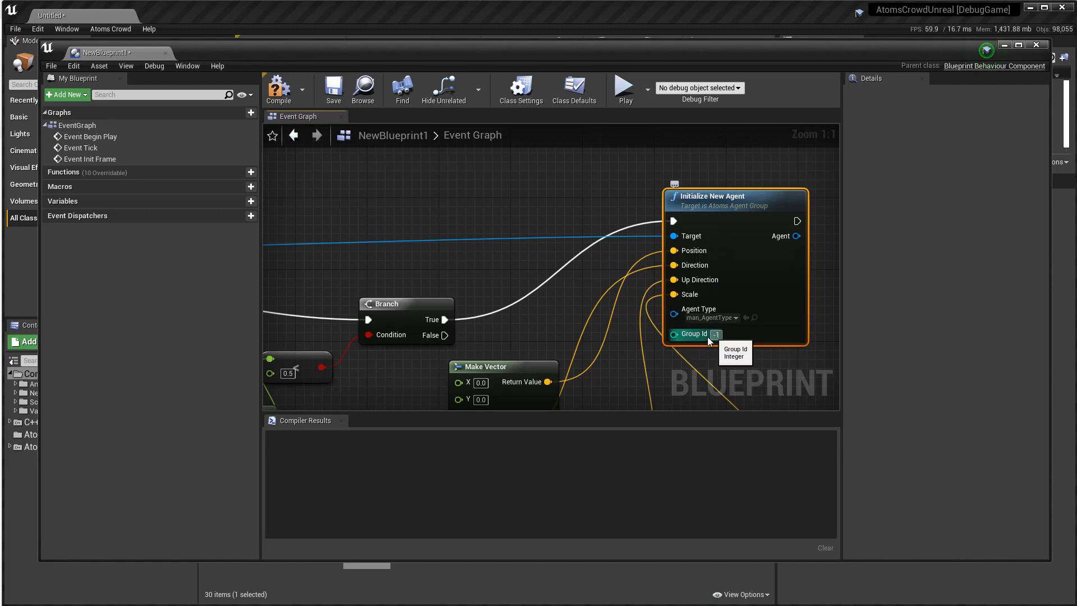
mouse_move(609, 199)
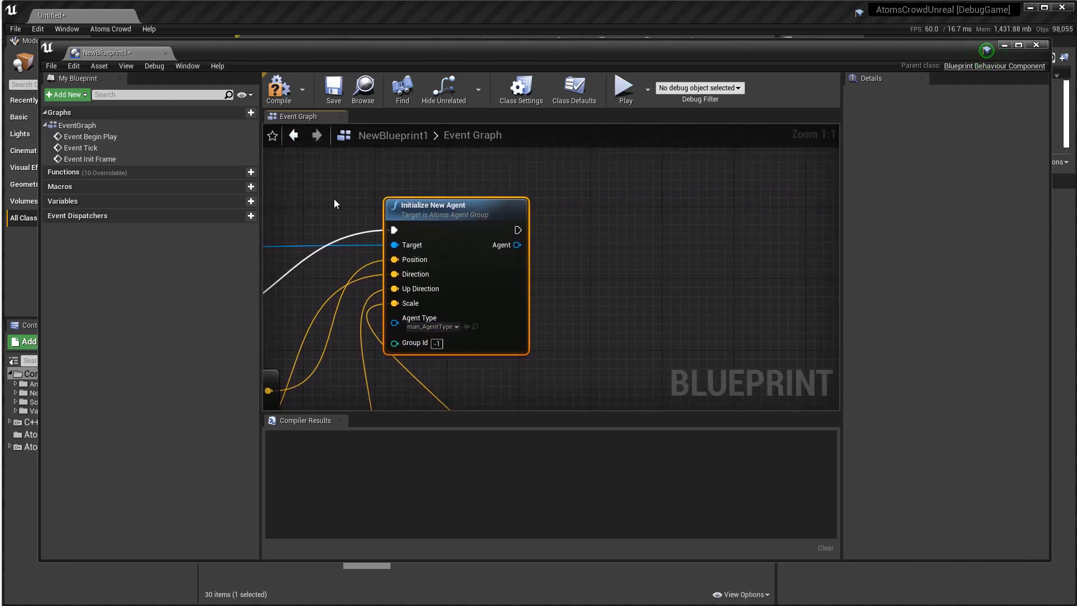
mouse_move(503, 244)
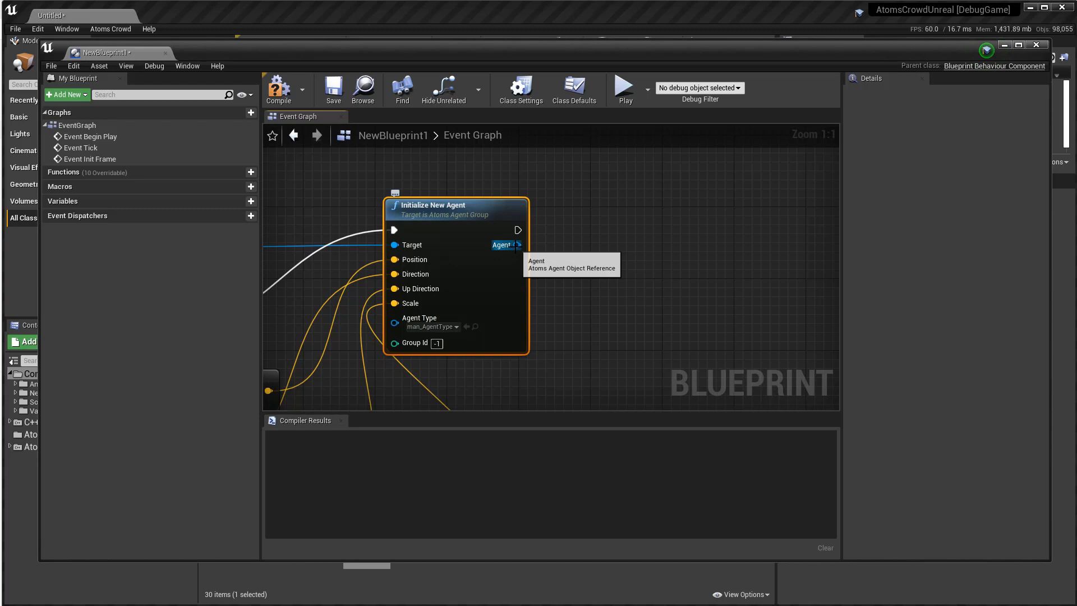
mouse_move(594, 260)
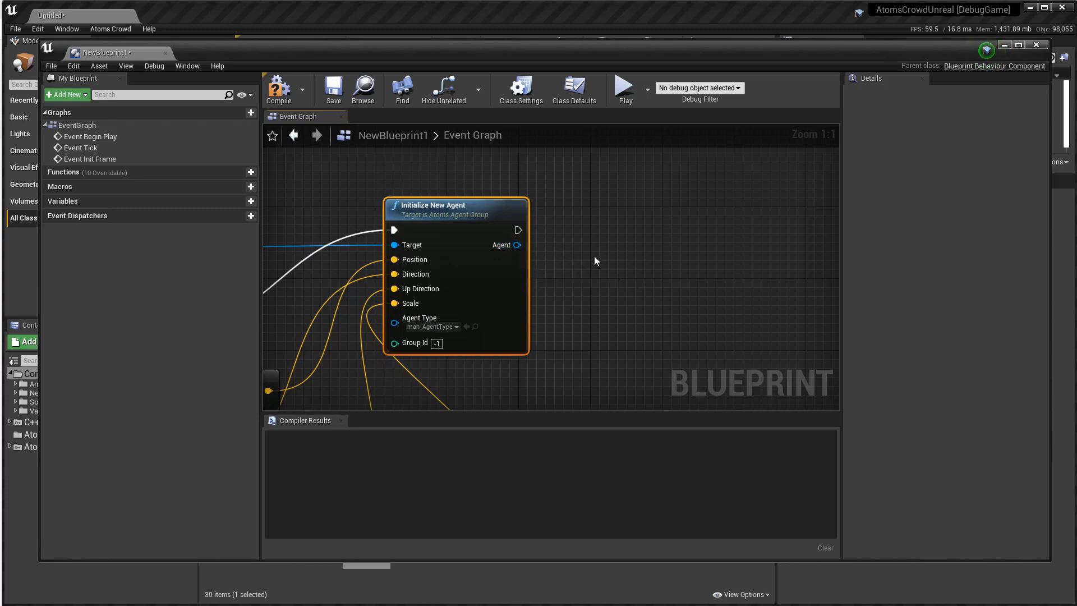
mouse_move(513, 251)
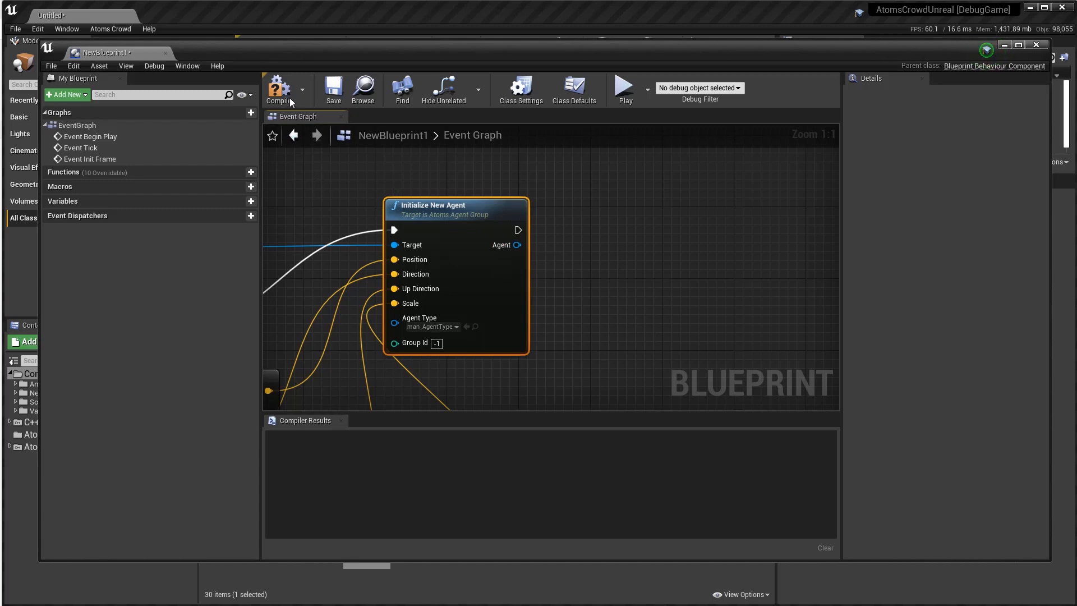
left_click(278, 89)
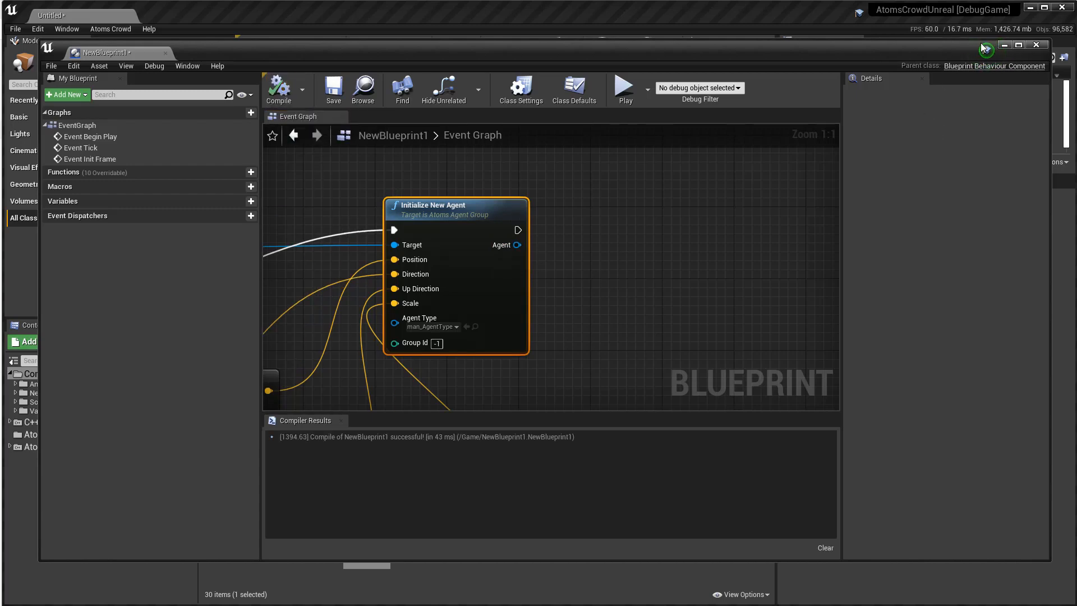
left_click(1020, 45)
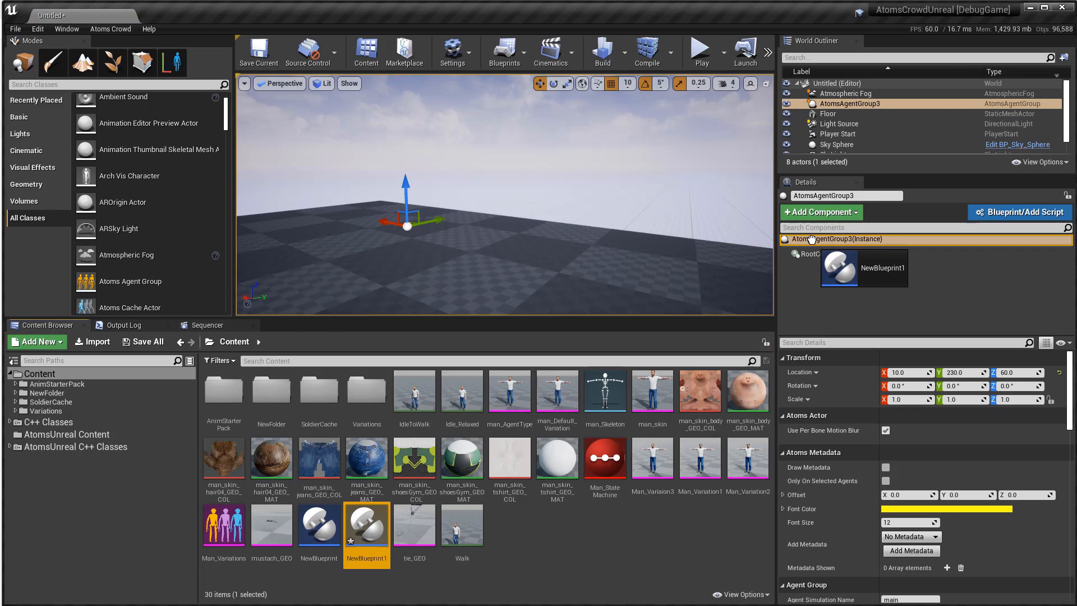
Add a Clip Reader Behaviour component to AtomsAgentGroup3 and pick the Walk clip
left_click(863, 268)
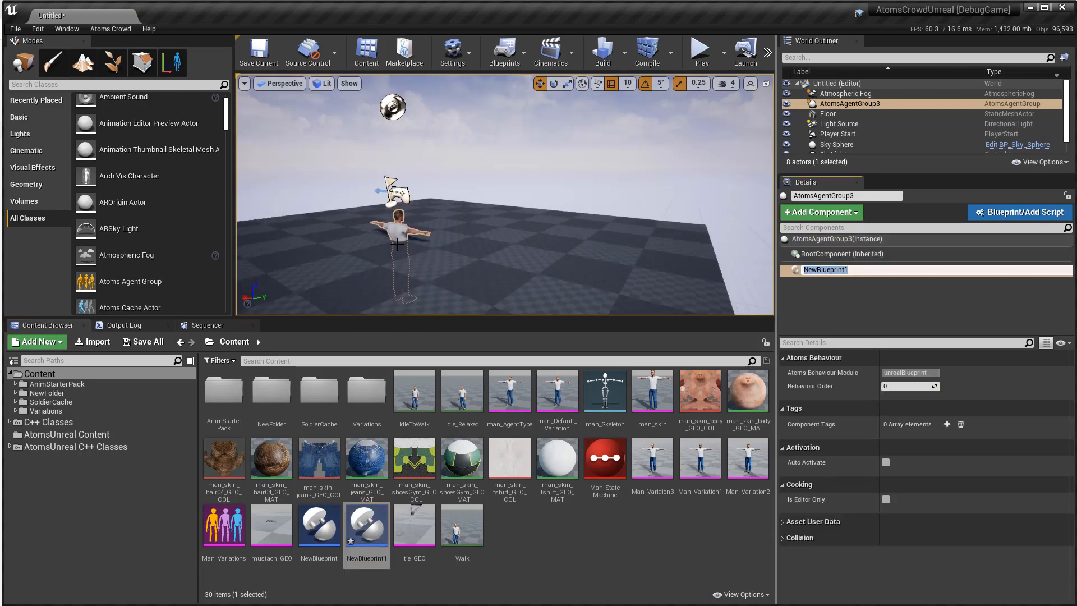
mouse_move(842, 212)
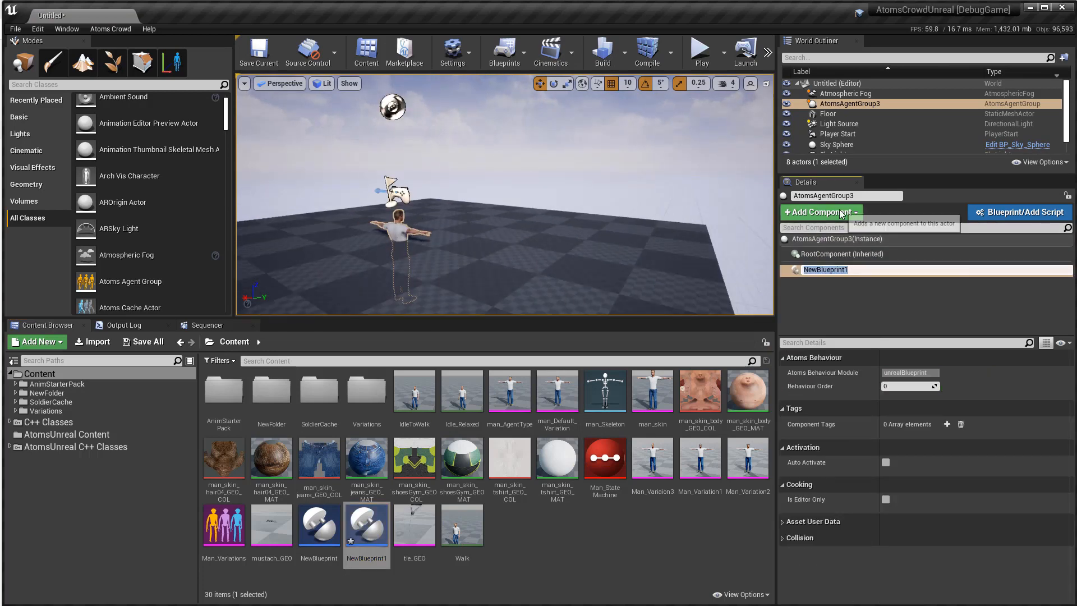
left_click(821, 211)
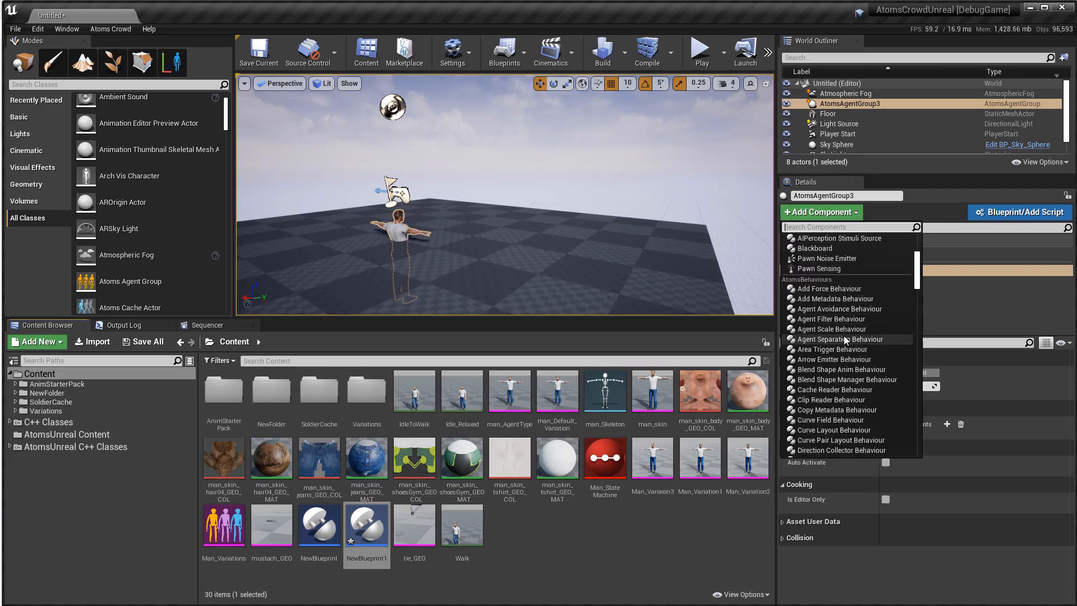
left_click(827, 399)
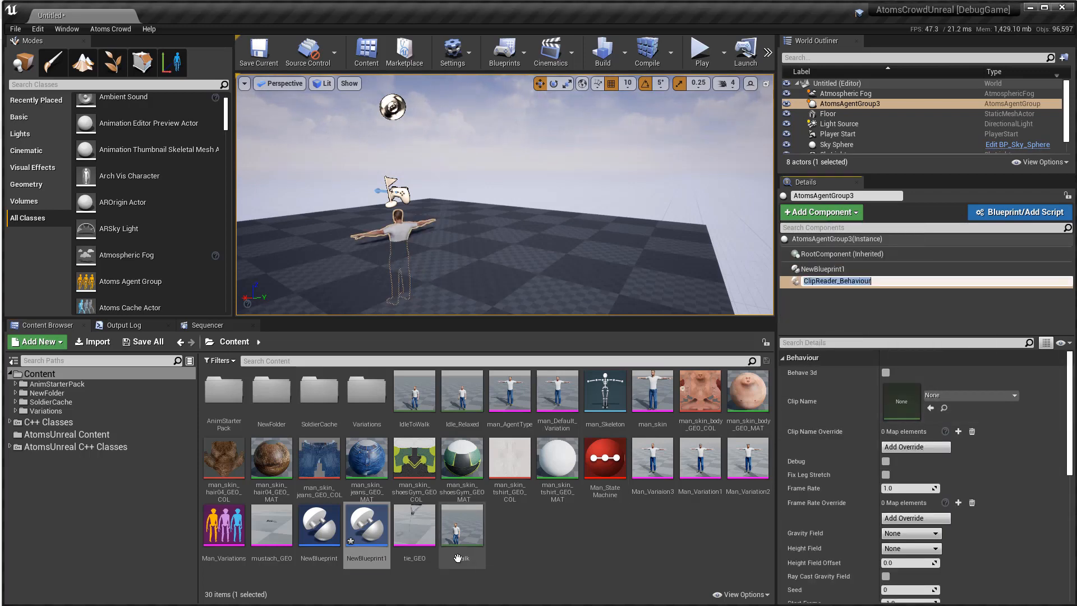
left_click(462, 525)
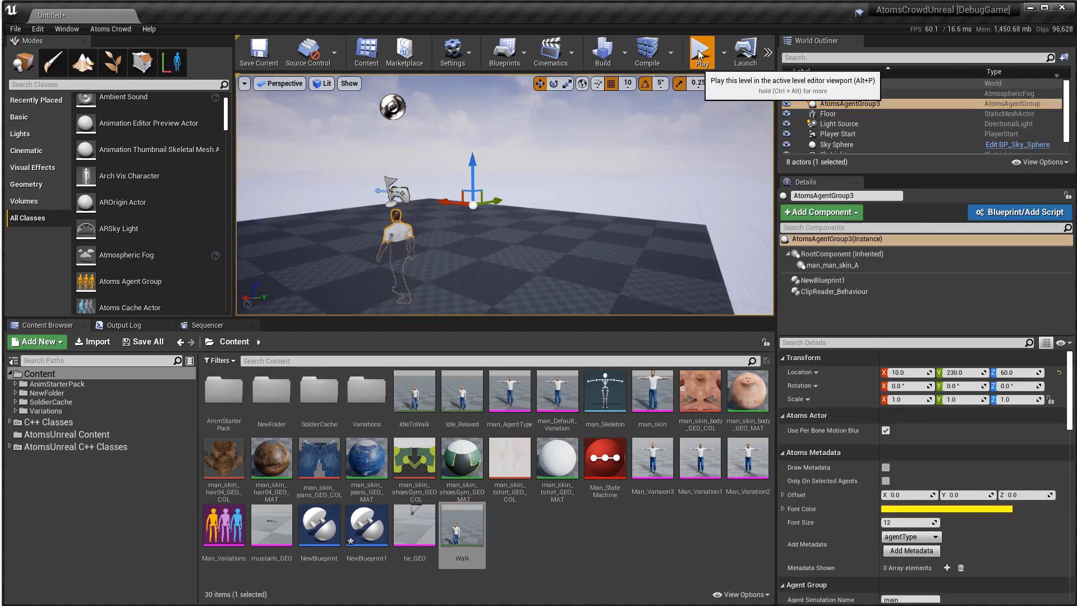
left_click(700, 51)
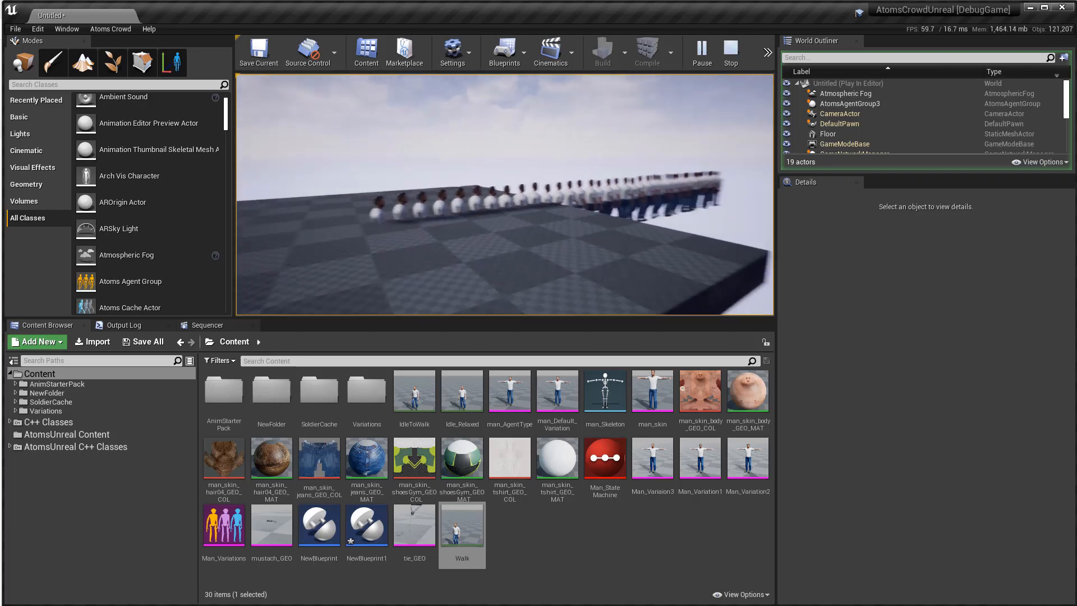
left_click(731, 52)
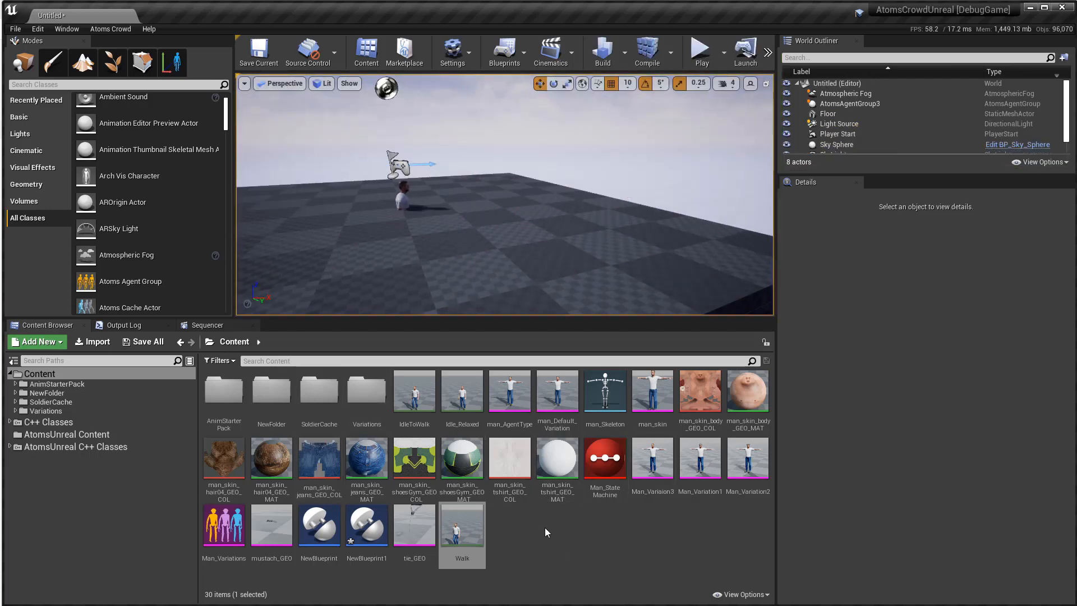
mouse_move(367, 526)
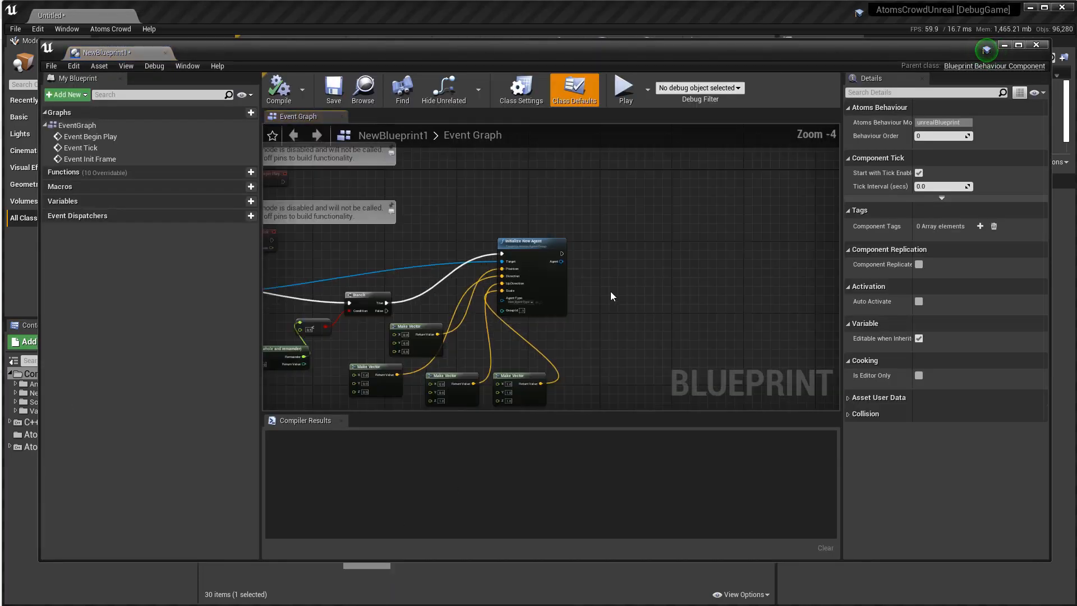
Override End Frame and add a For Each Loop over the agents array
scroll("down", 3)
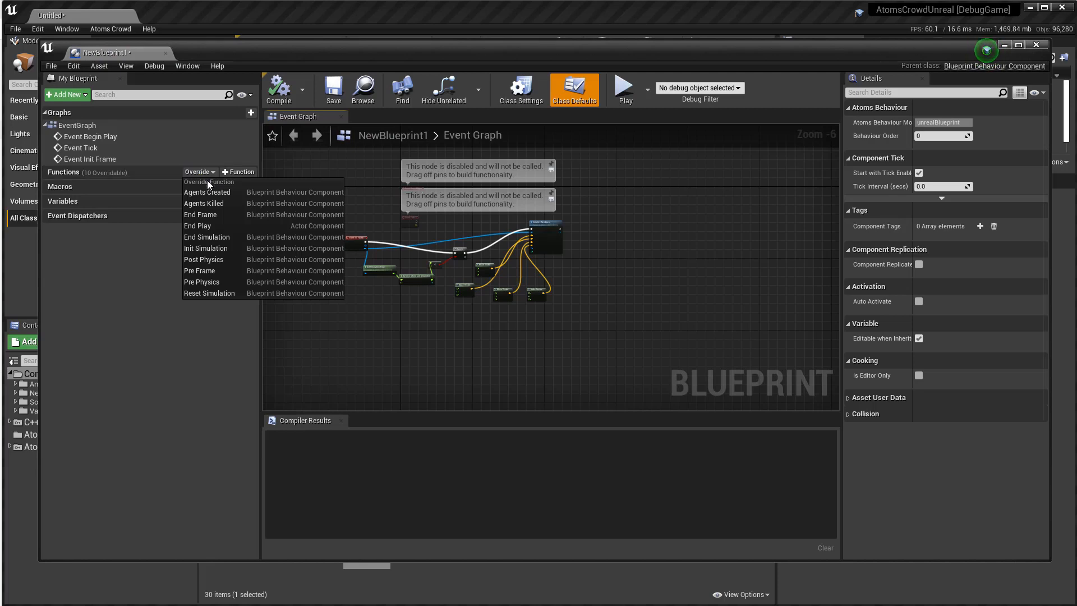
left_click(199, 214)
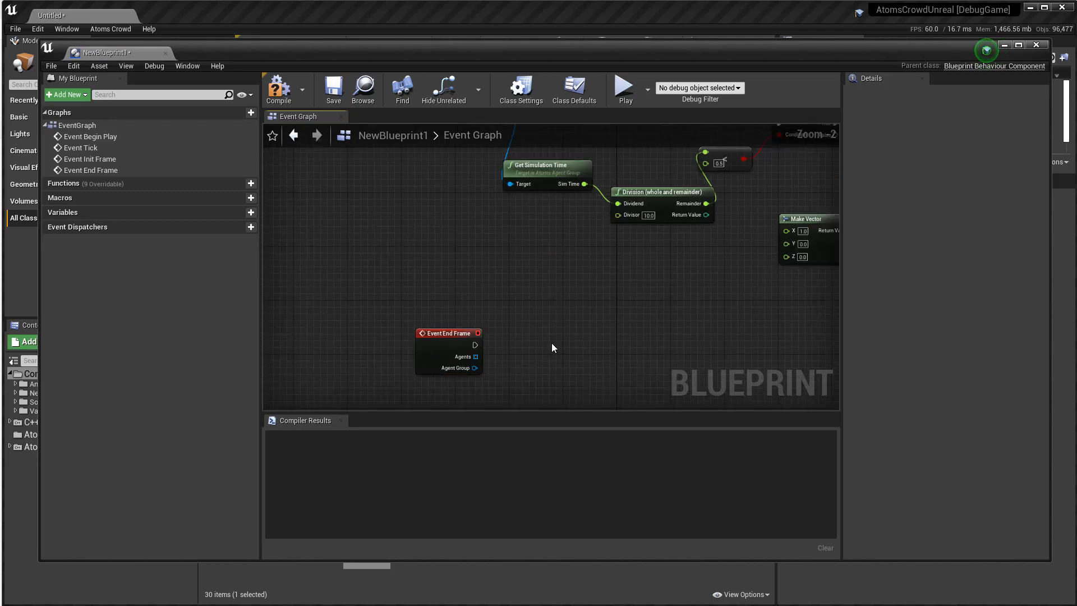
right_click(555, 347)
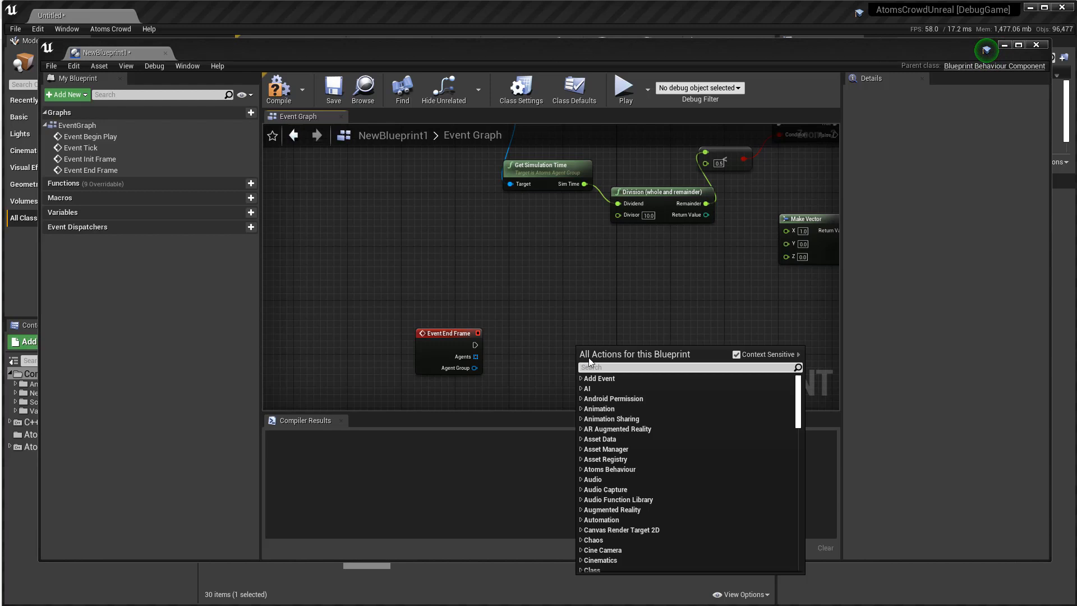
type("for")
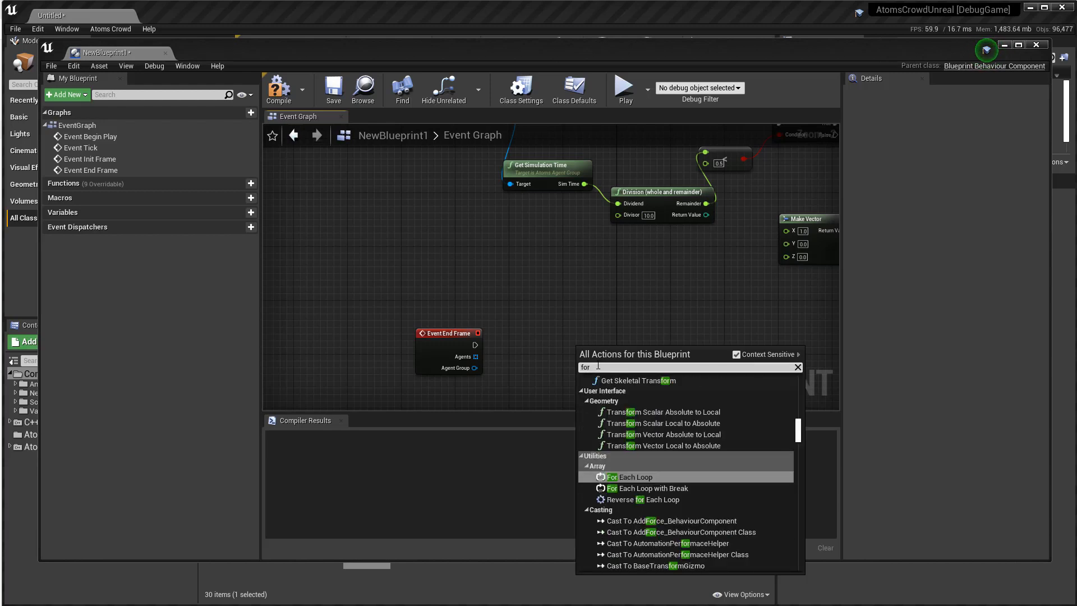
left_click(627, 476)
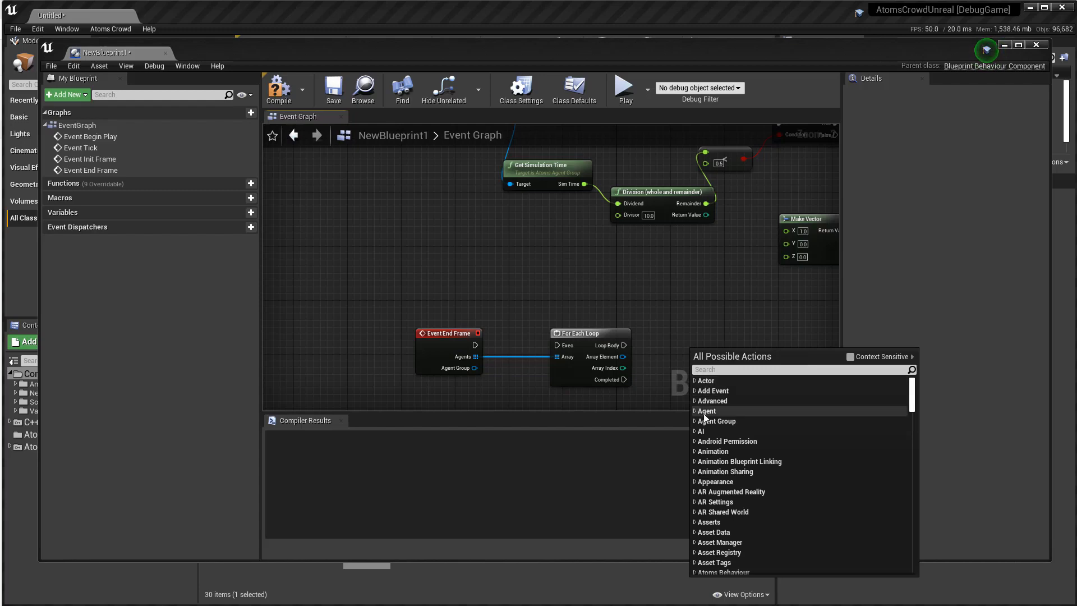
scroll("down", 3)
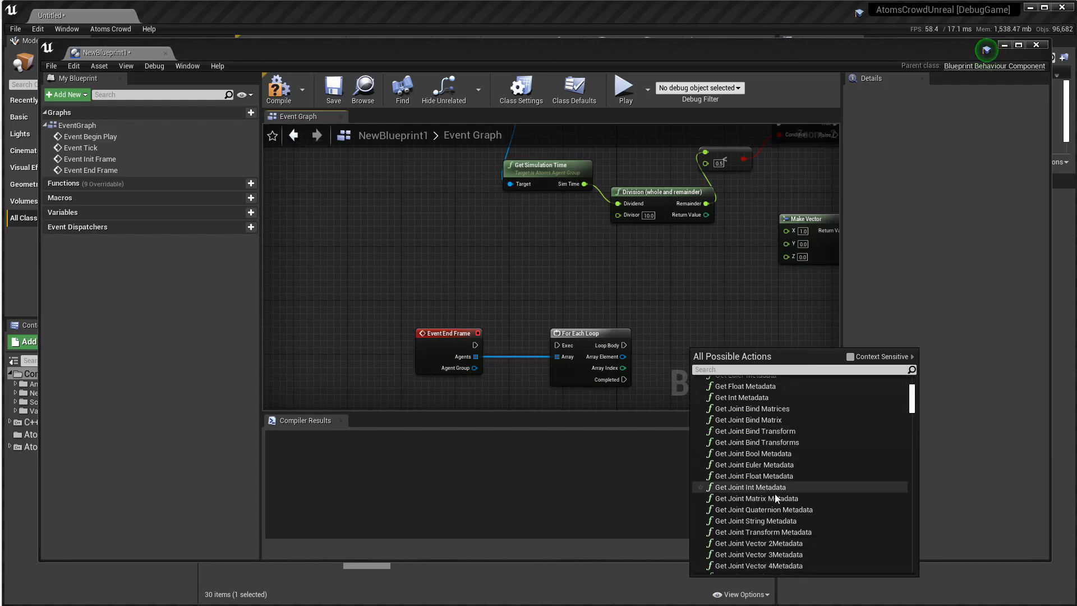
scroll("down", 3)
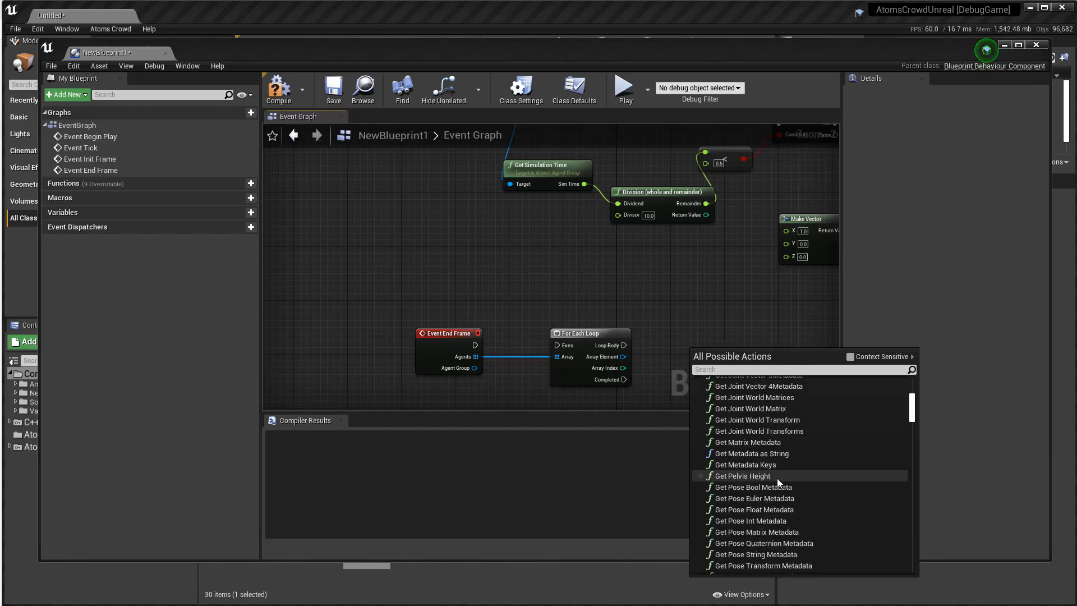
scroll("down", 3)
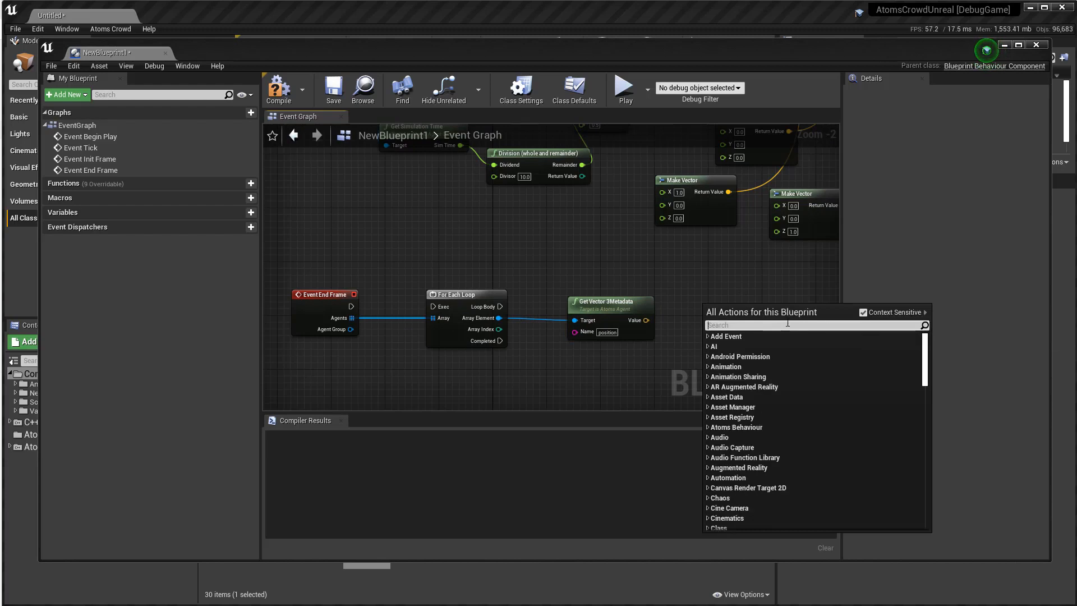
Add VectorLength and a Branch node to test each agent's distance against 500
type("length")
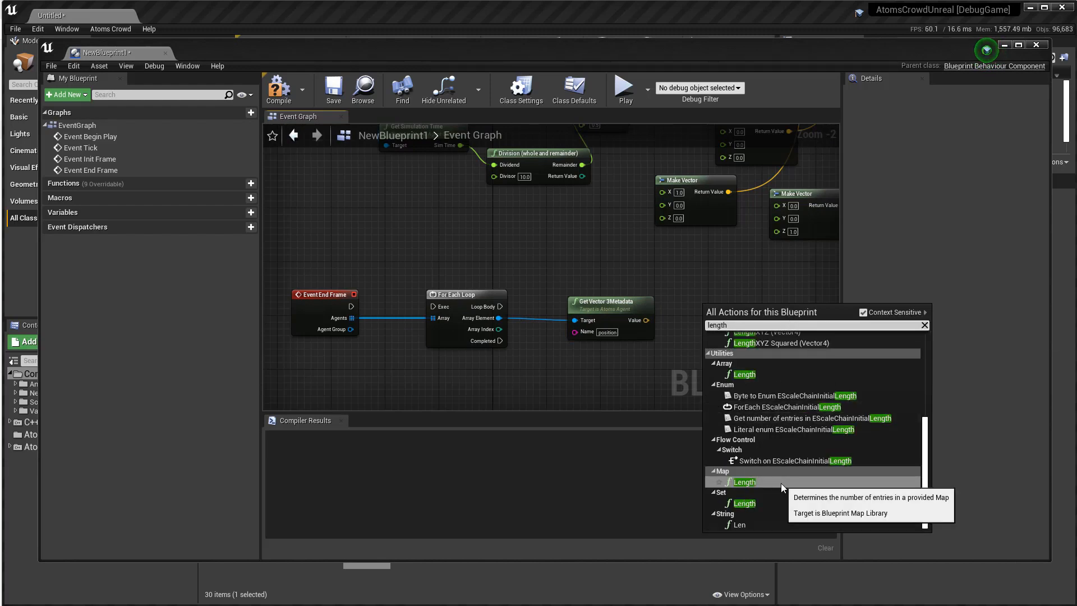
scroll("up", 3)
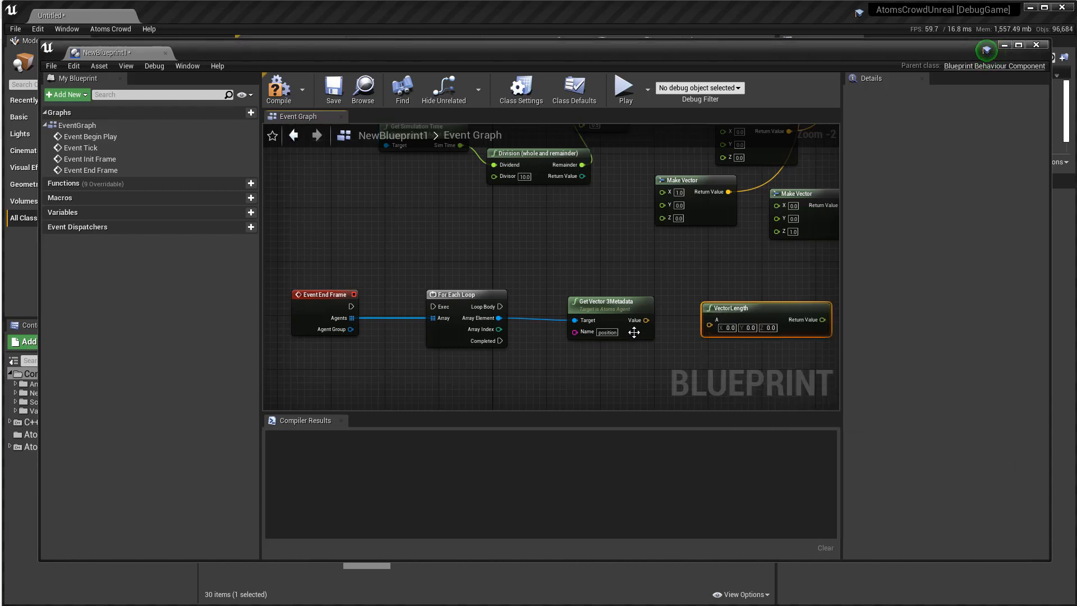
mouse_move(733, 315)
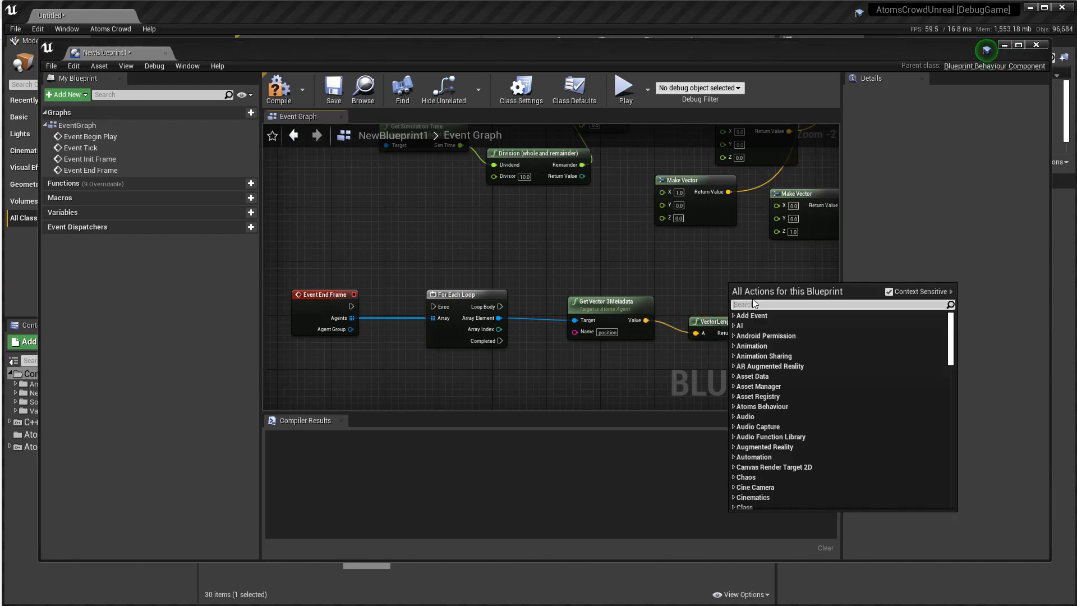
type("if")
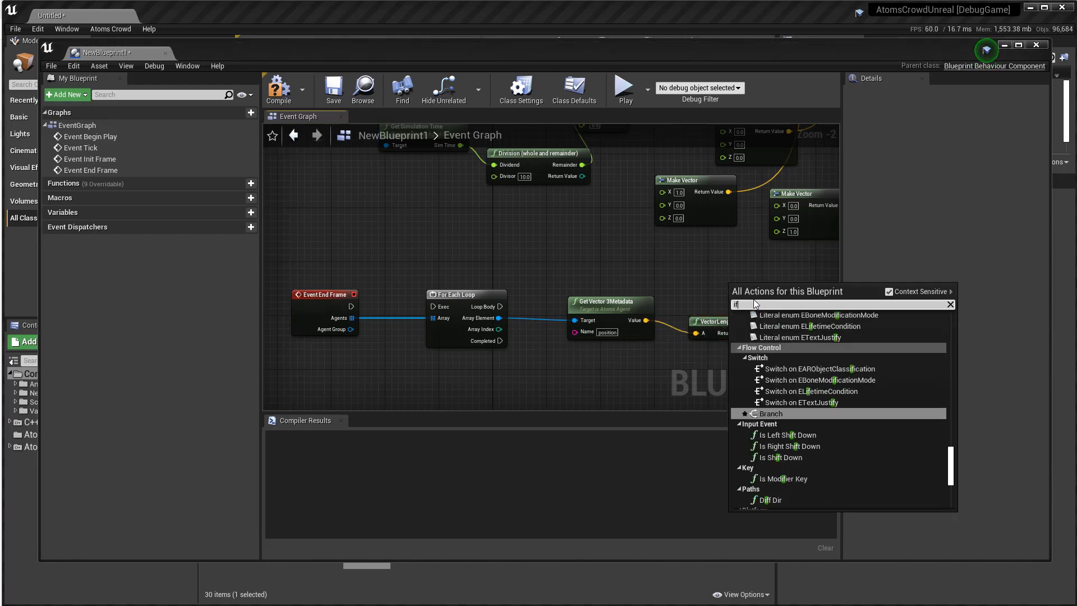
left_click(770, 413)
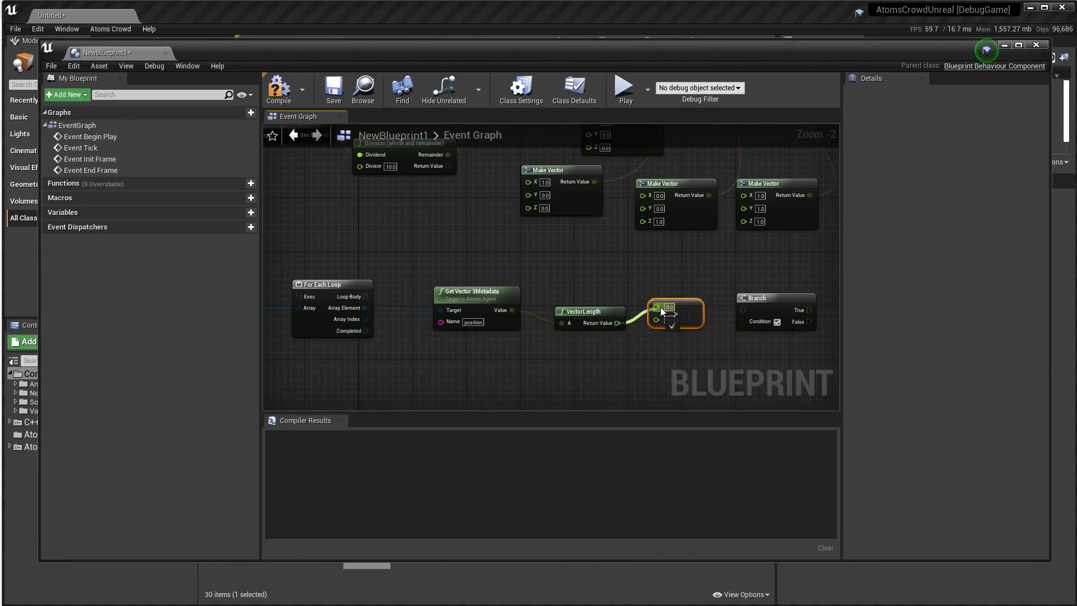
mouse_move(679, 323)
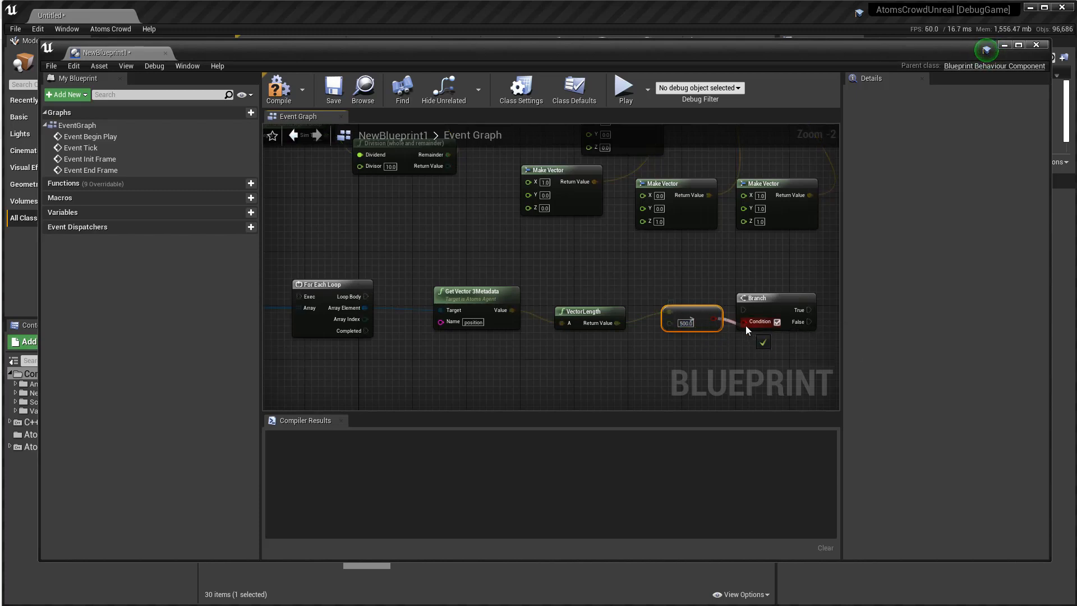
scroll("down", 3)
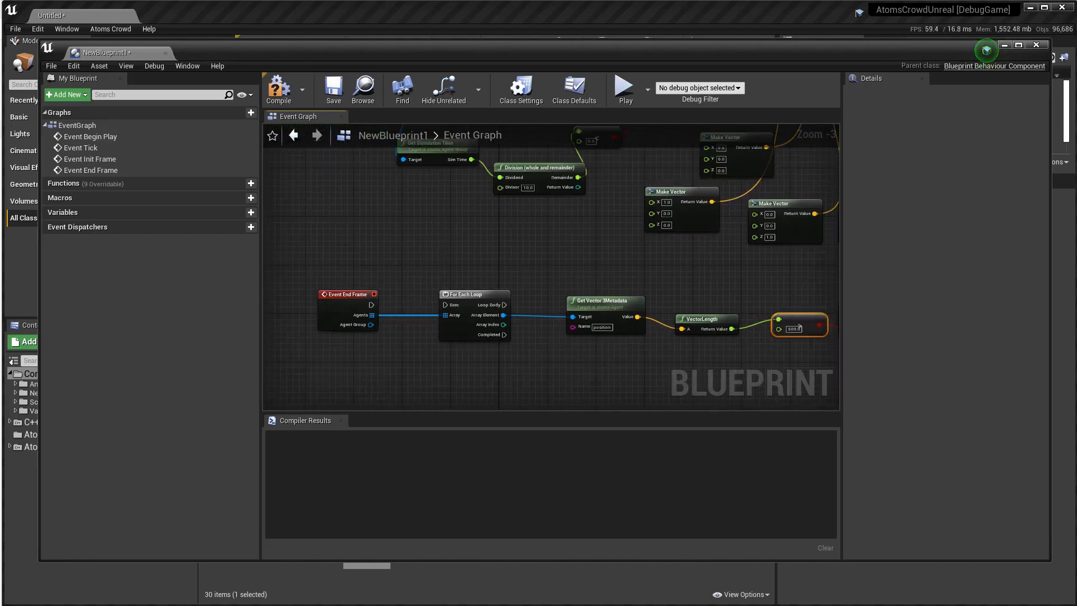
scroll("down", 3)
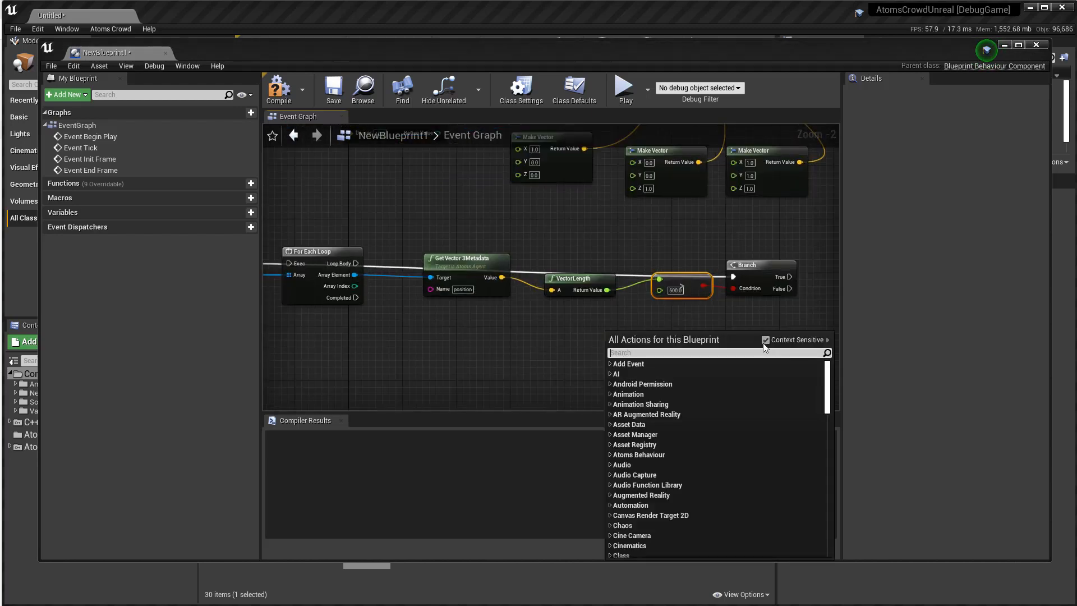
Add Get Agent Local ID for Kill Agent's Group Id, then play the level
left_click(765, 340)
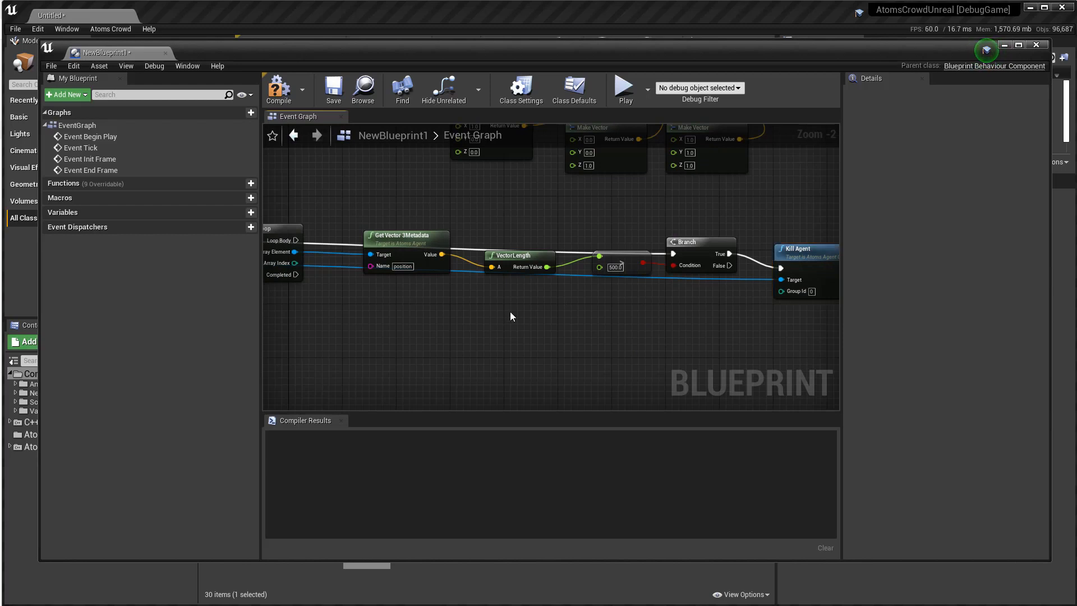
right_click(511, 316)
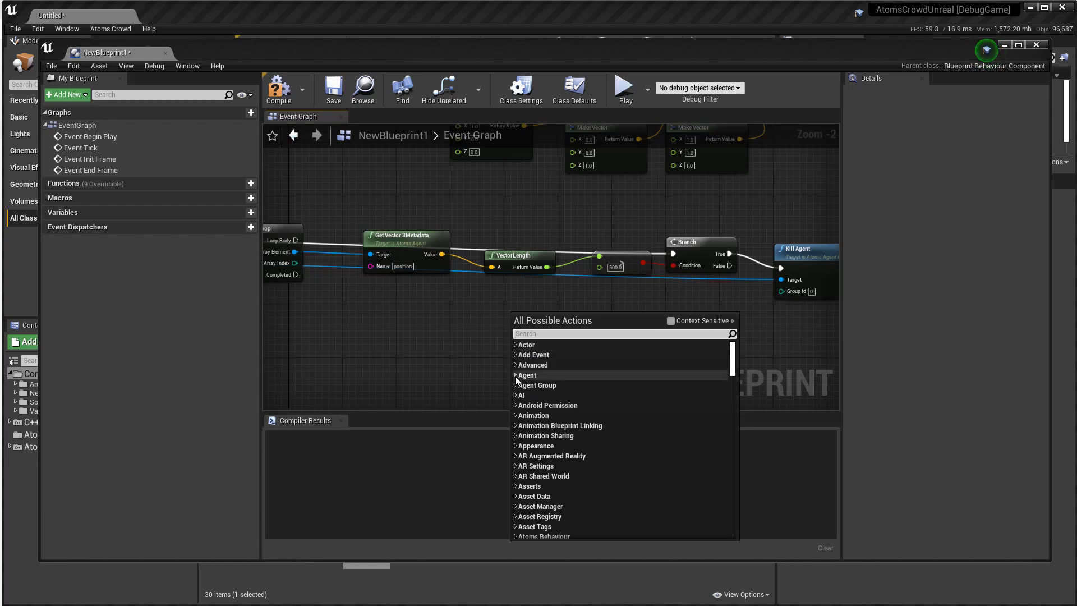
left_click(516, 375)
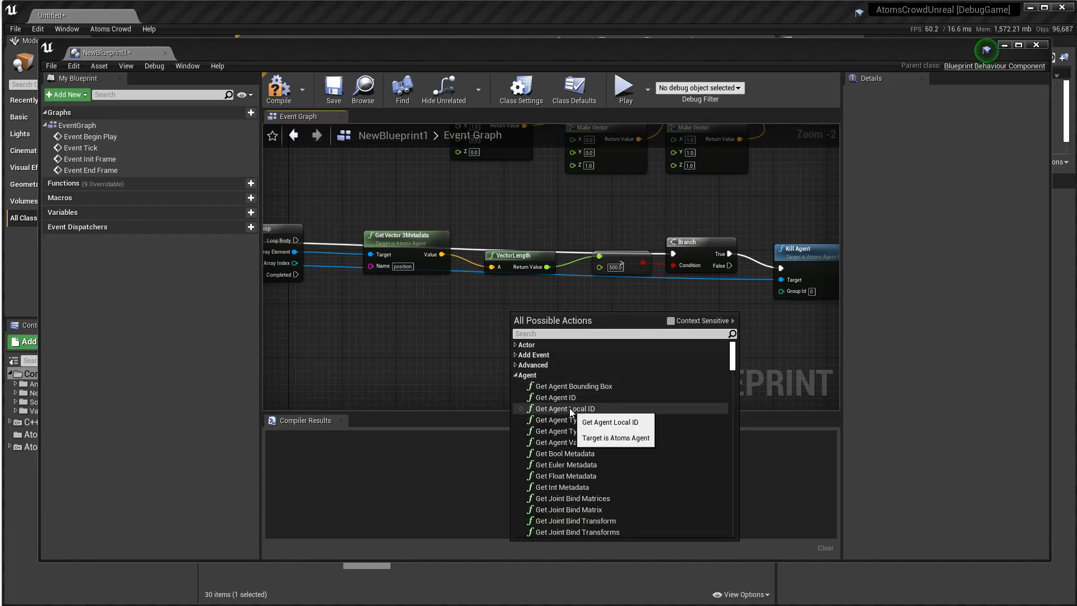
left_click(562, 408)
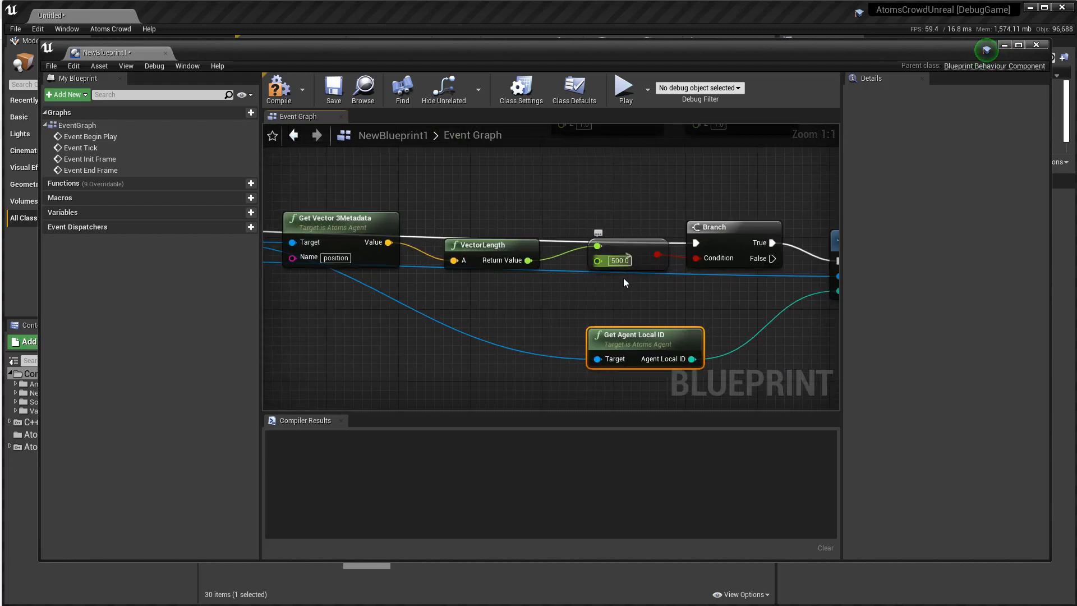
mouse_move(623, 279)
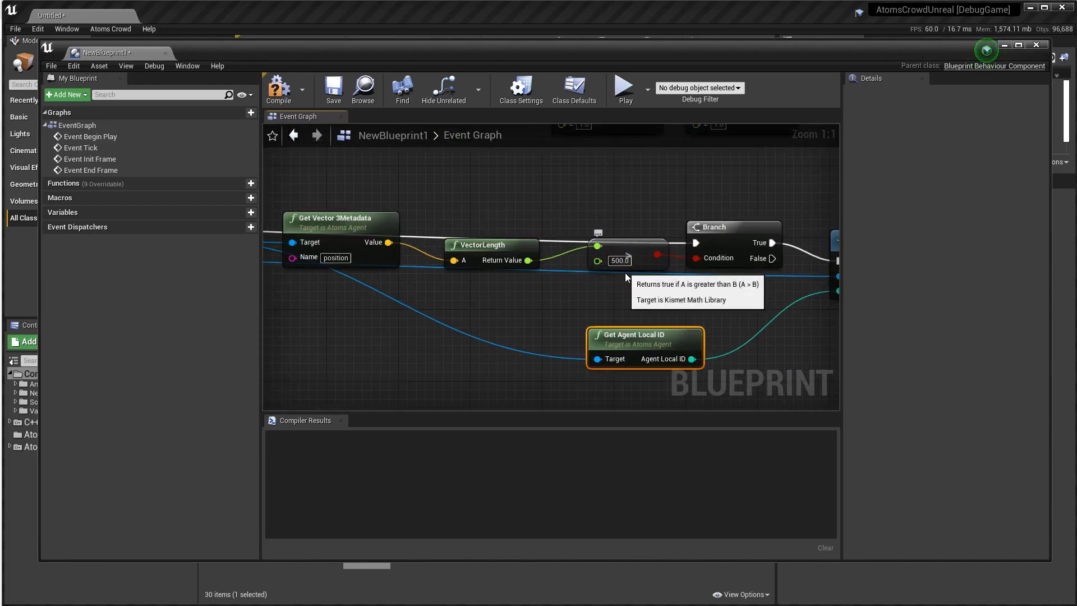
scroll("down", 3)
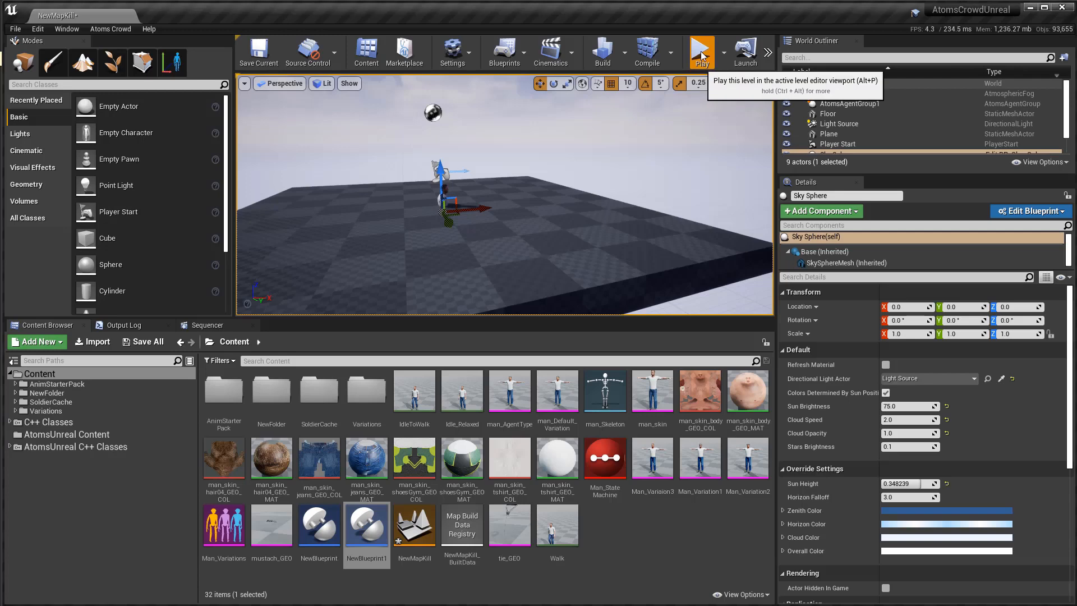
left_click(700, 51)
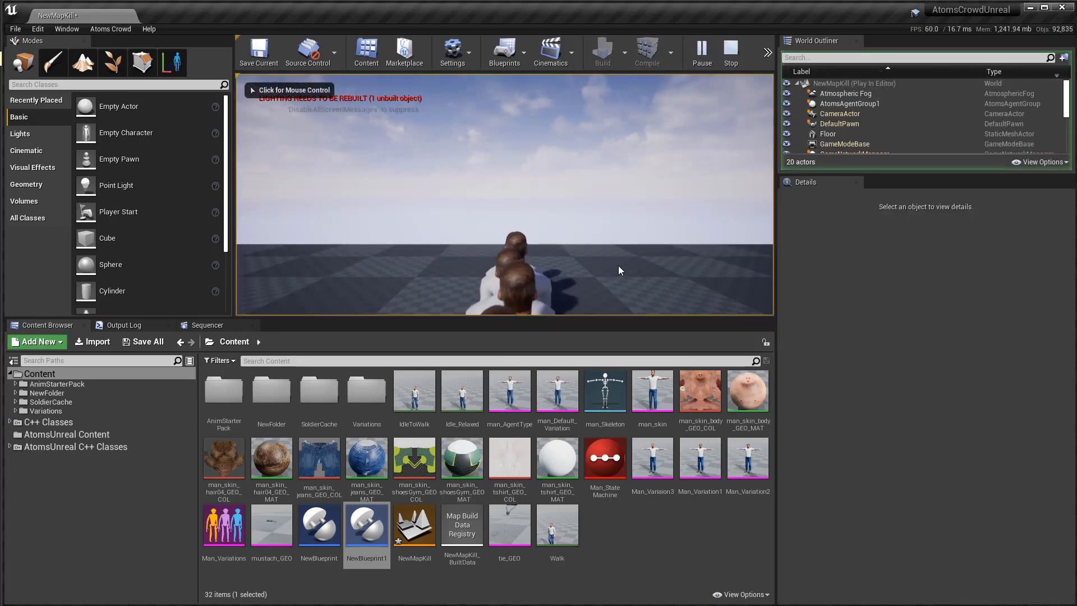